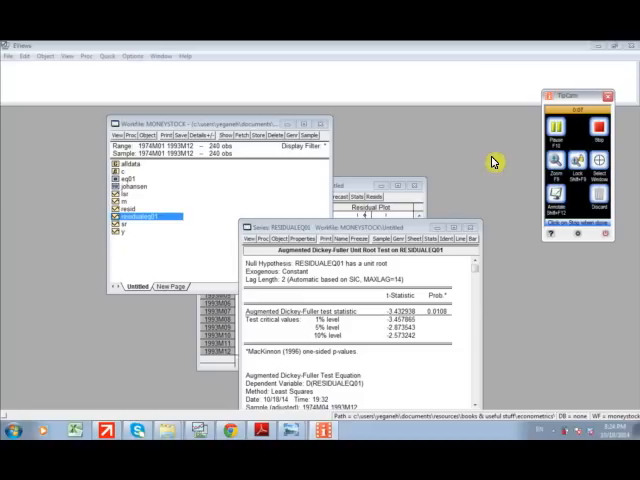
{"action": "mouse_move", "coordinate": [472, 164]}
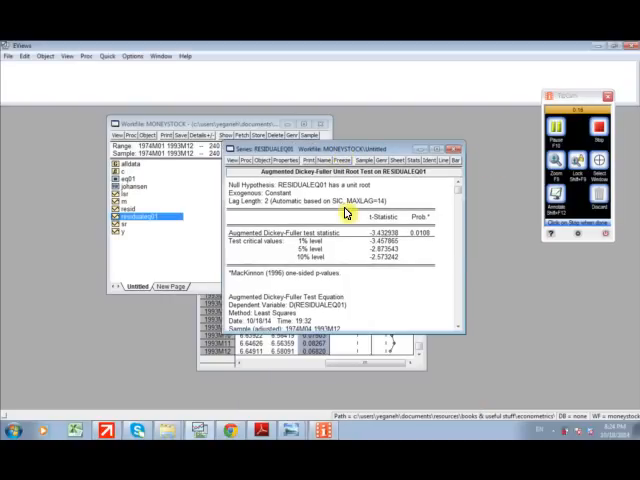
- Show the photo of the handwritten 5% critical value calculation giving about -3.778
{"action": "left_click", "coordinate": [136, 214]}
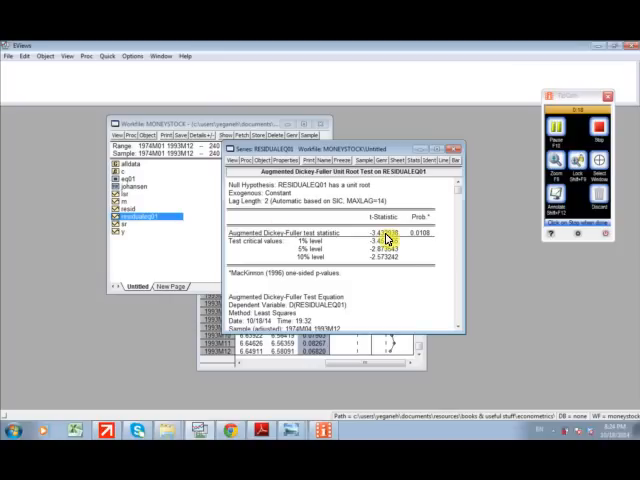
{"action": "mouse_move", "coordinate": [292, 430]}
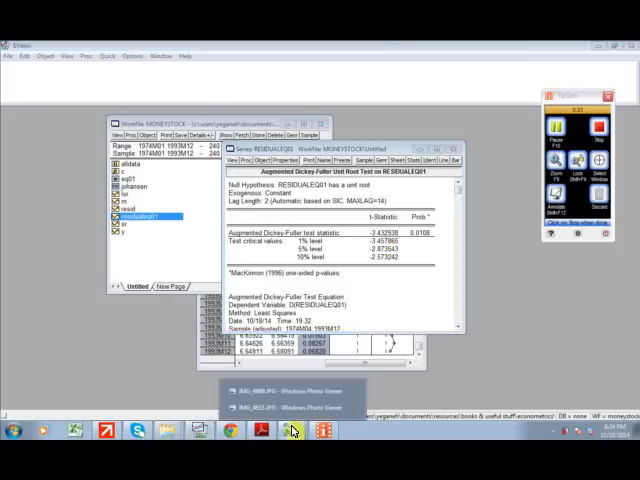
{"action": "left_click", "coordinate": [296, 396]}
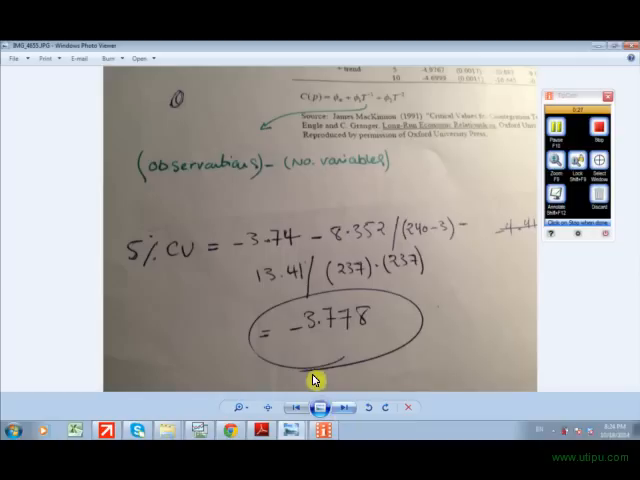
{"action": "mouse_move", "coordinate": [316, 332]}
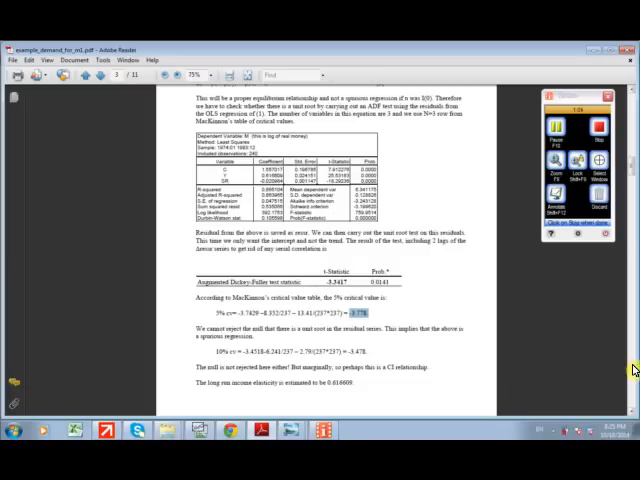
- Scroll the PDF to the ADF statistic and MacKinnon critical value text giving -3.778
{"action": "scroll", "scroll_direction": "down", "scroll_amount": 3}
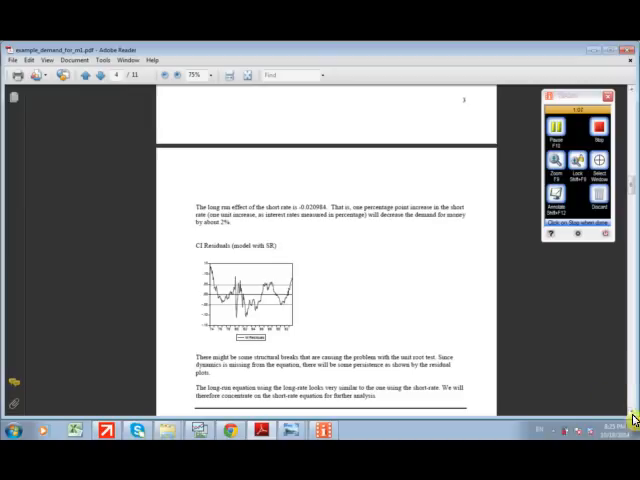
{"action": "scroll", "scroll_direction": "down", "scroll_amount": 3}
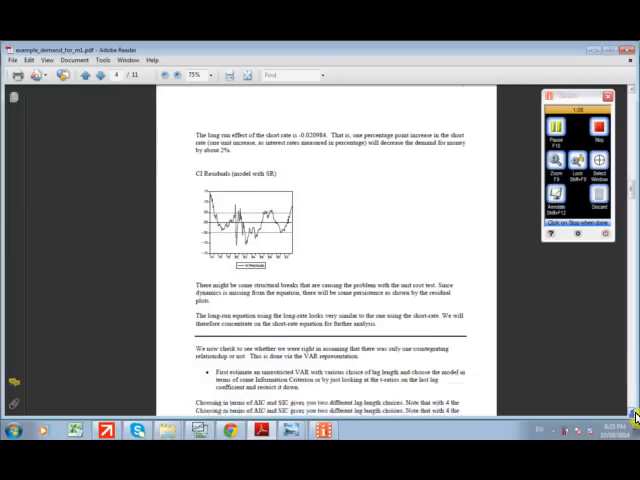
{"action": "scroll", "scroll_direction": "down", "scroll_amount": 3}
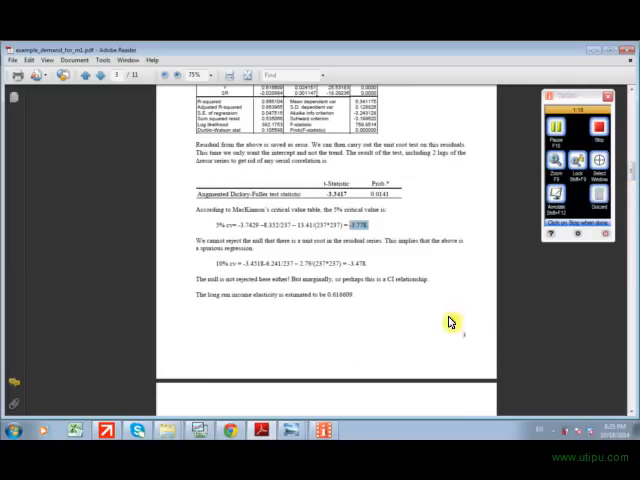
{"action": "mouse_move", "coordinate": [278, 308]}
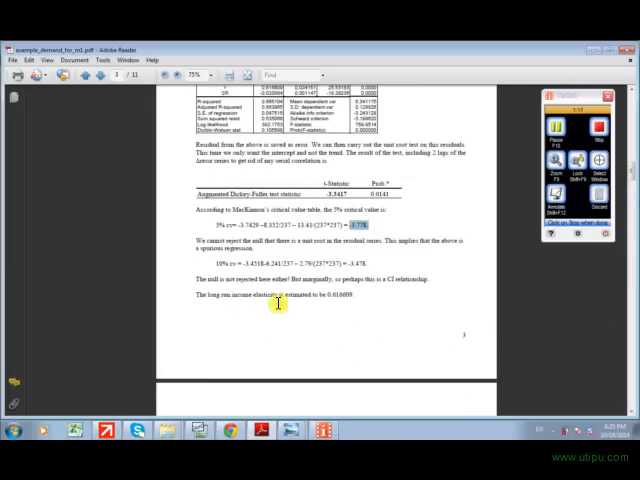
{"action": "mouse_move", "coordinate": [332, 300]}
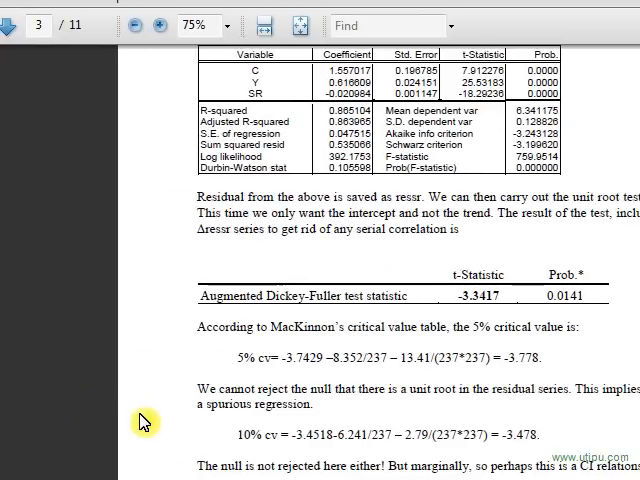
- Read through the regression table, long-run elasticities, CI residuals plot and structural-break paragraph
{"action": "scroll", "scroll_direction": "up", "scroll_amount": 3}
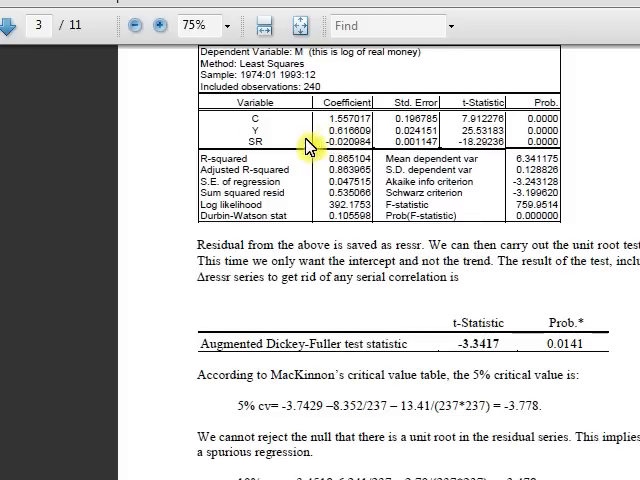
{"action": "mouse_move", "coordinate": [384, 356]}
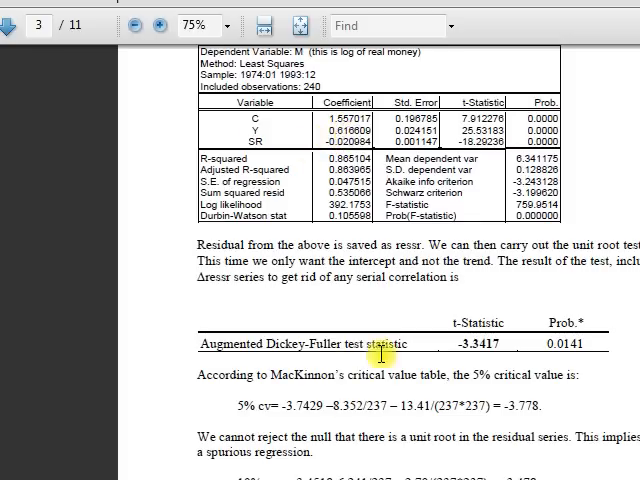
{"action": "scroll", "scroll_direction": "down", "scroll_amount": 3}
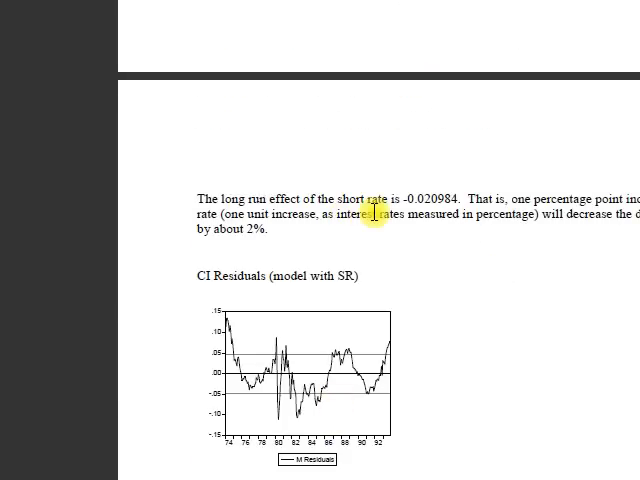
{"action": "scroll", "scroll_direction": "up", "scroll_amount": 3}
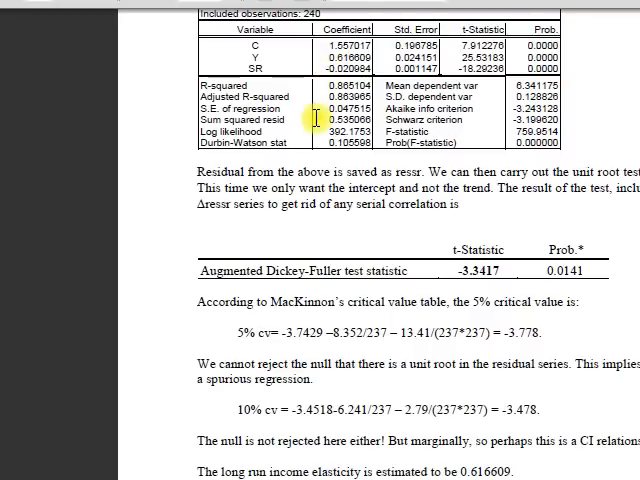
{"action": "scroll", "scroll_direction": "down", "scroll_amount": 3}
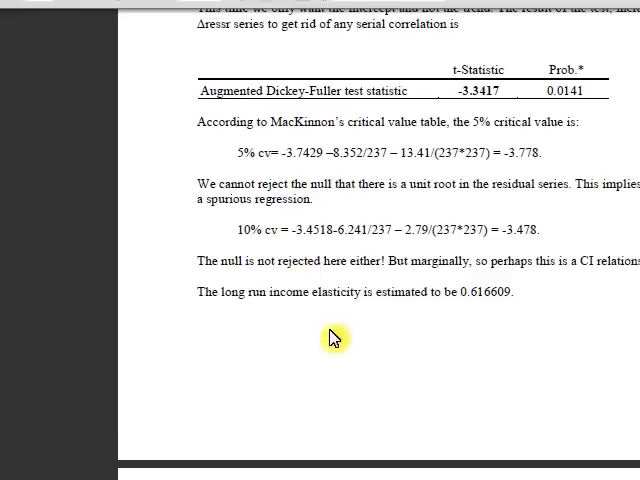
{"action": "scroll", "scroll_direction": "down", "scroll_amount": 3}
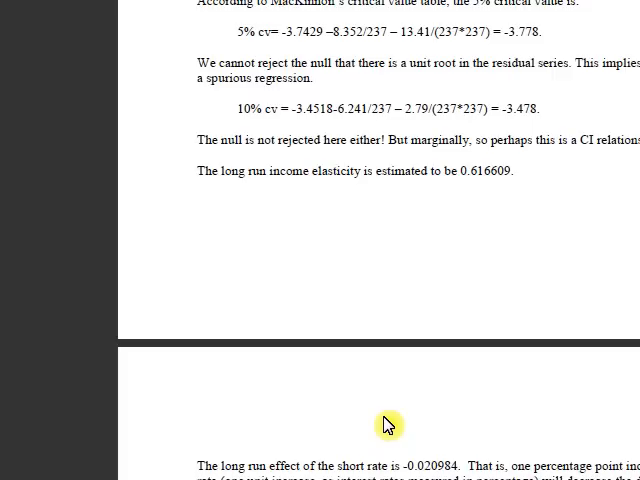
{"action": "scroll", "scroll_direction": "down", "scroll_amount": 3}
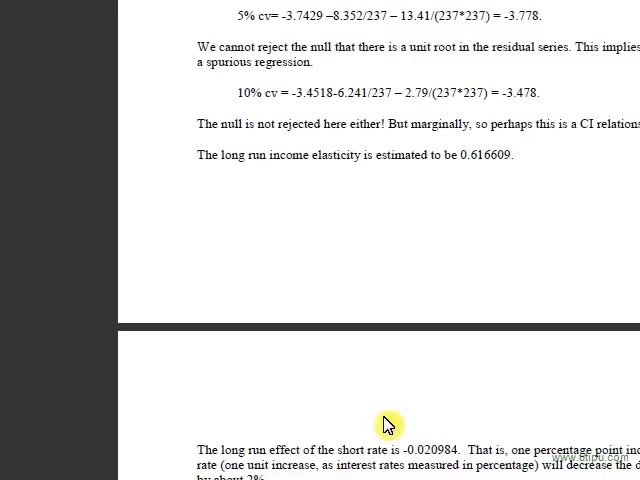
{"action": "scroll", "scroll_direction": "up", "scroll_amount": 3}
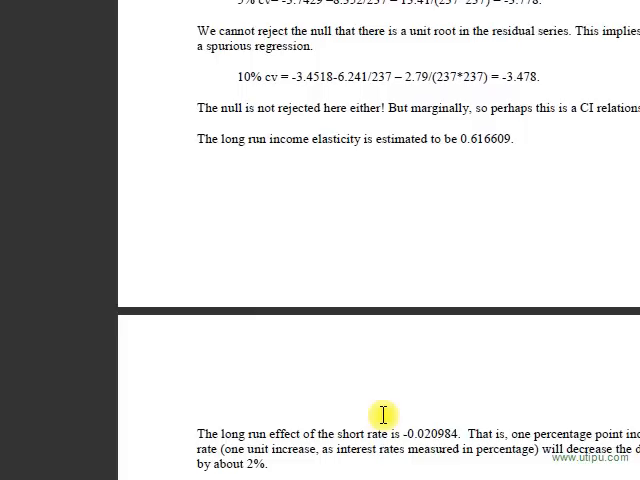
{"action": "scroll", "scroll_direction": "down", "scroll_amount": 3}
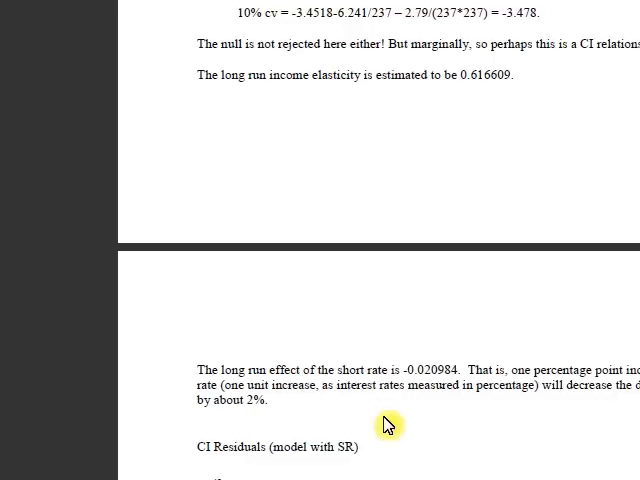
{"action": "scroll", "scroll_direction": "down", "scroll_amount": 3}
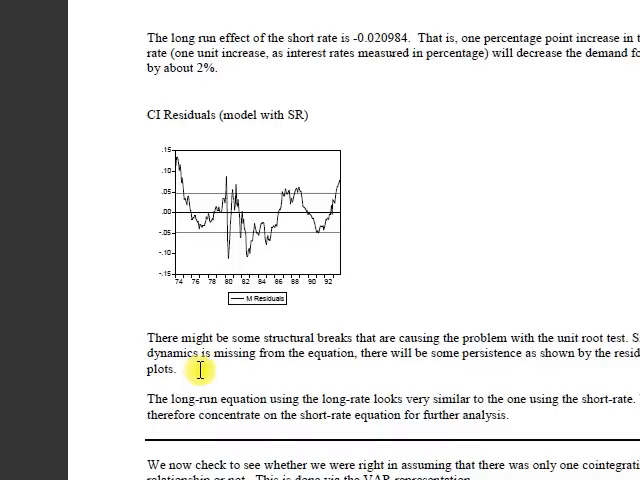
{"action": "scroll", "scroll_direction": "down", "scroll_amount": 3}
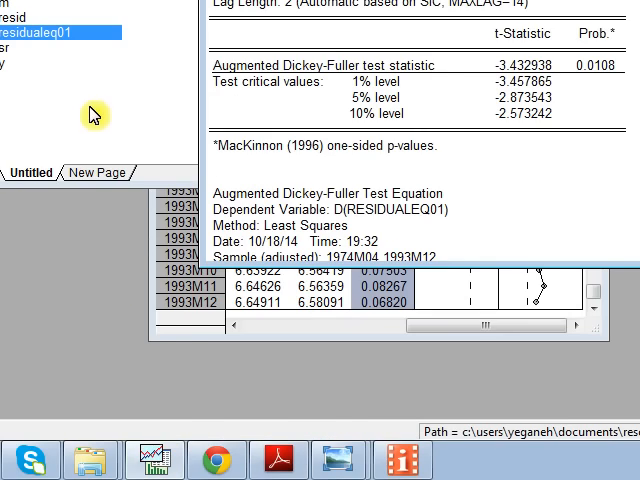
- Show the EQ01 least squares estimates of M on Y and SR (0.4806, -0.0233)
{"action": "double_click", "coordinate": [76, 68]}
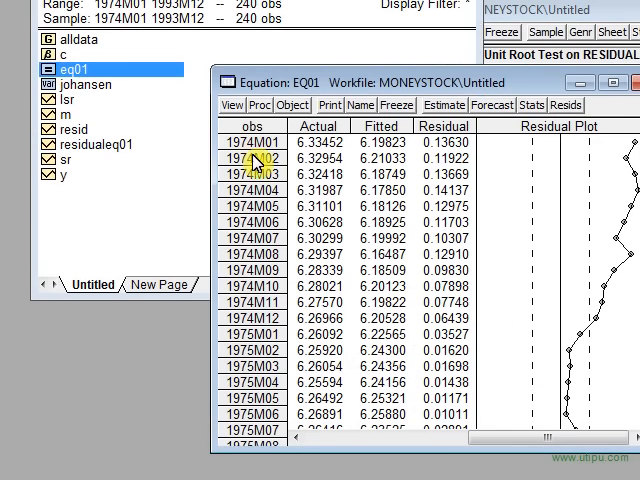
{"action": "left_click", "coordinate": [444, 104]}
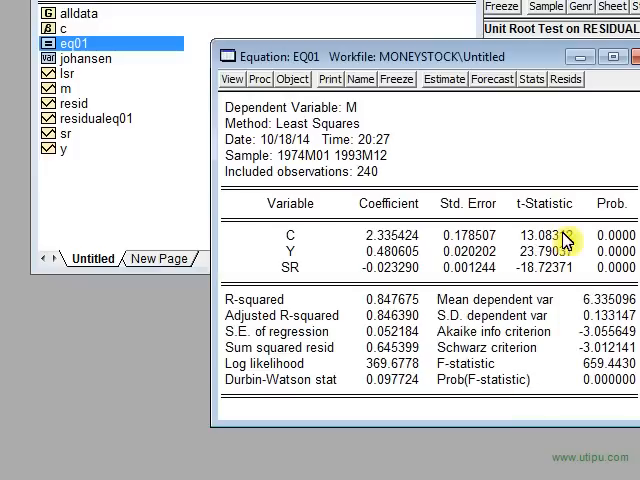
{"action": "mouse_move", "coordinate": [480, 300]}
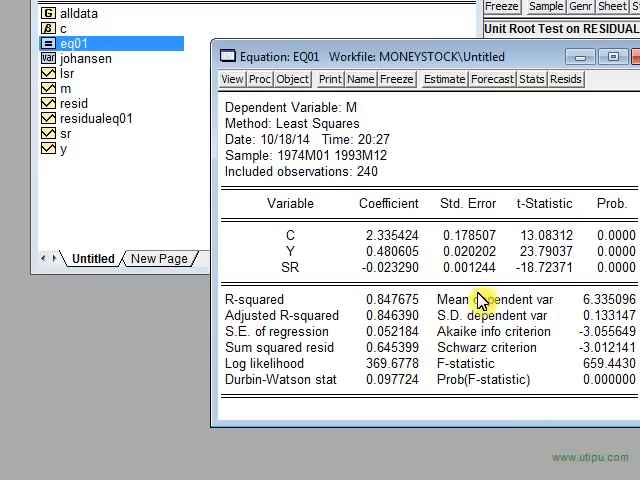
{"action": "mouse_move", "coordinate": [344, 238]}
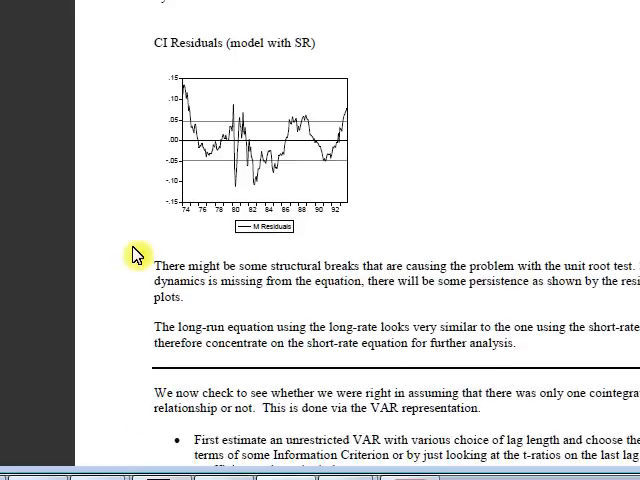
{"action": "mouse_move", "coordinate": [262, 280]}
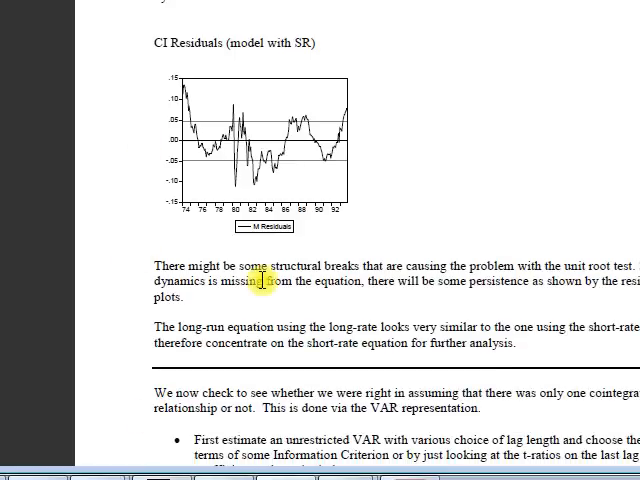
{"action": "mouse_move", "coordinate": [390, 288]}
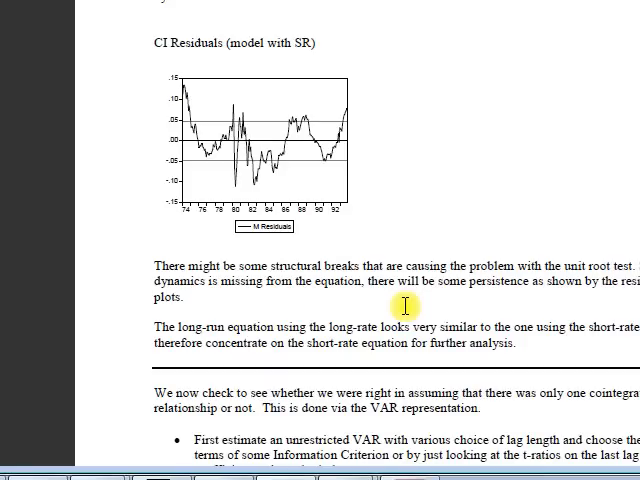
{"action": "mouse_move", "coordinate": [452, 316]}
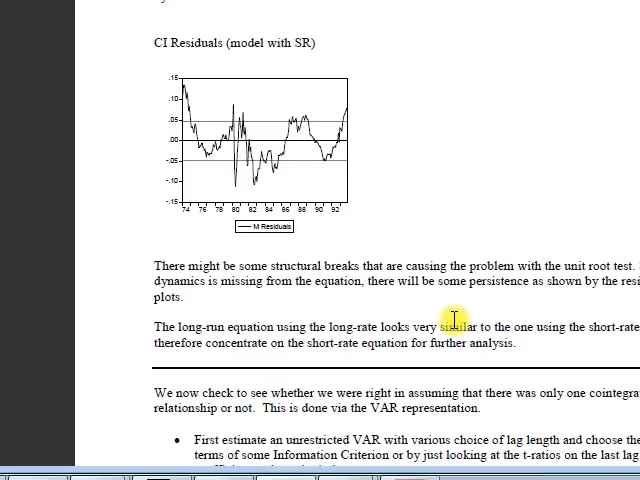
{"action": "mouse_move", "coordinate": [222, 168]}
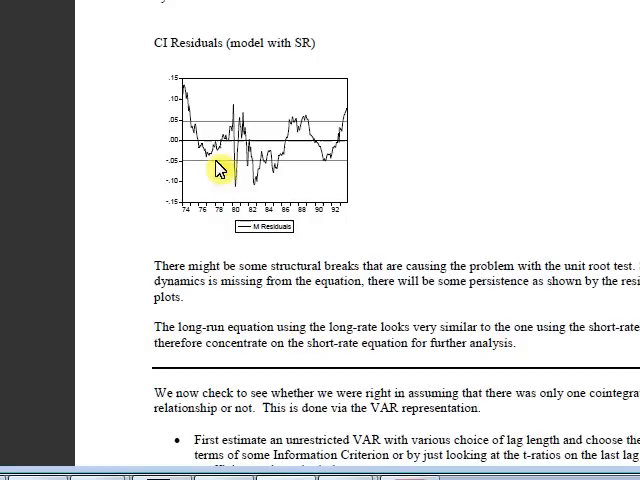
{"action": "mouse_move", "coordinate": [278, 162]}
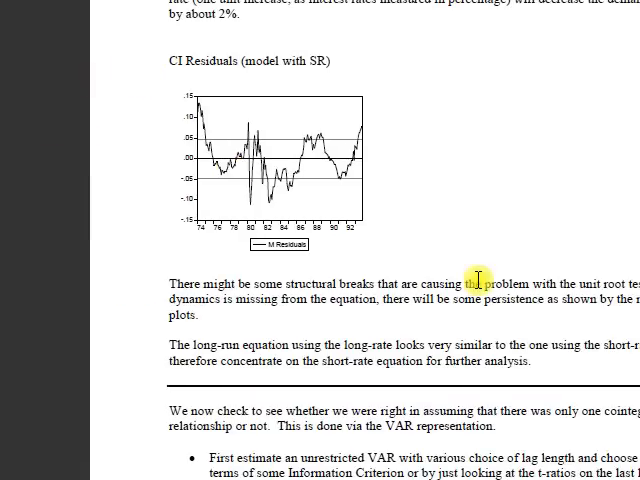
- Read the VAR discussion and test statistic tables down to the example cointegration rank test output
{"action": "scroll", "scroll_direction": "up", "scroll_amount": 3}
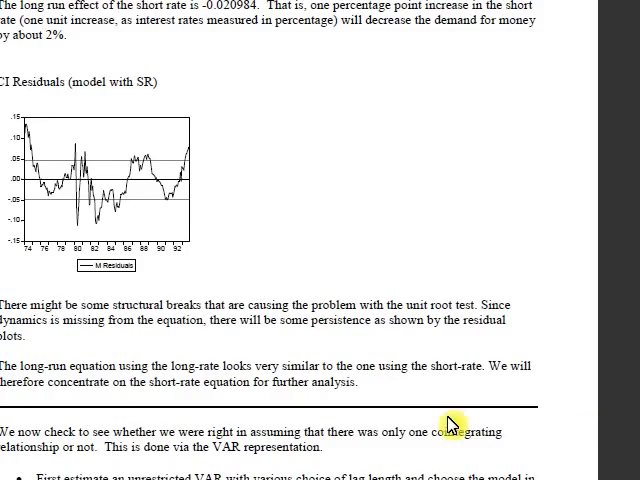
{"action": "scroll", "scroll_direction": "down", "scroll_amount": 3}
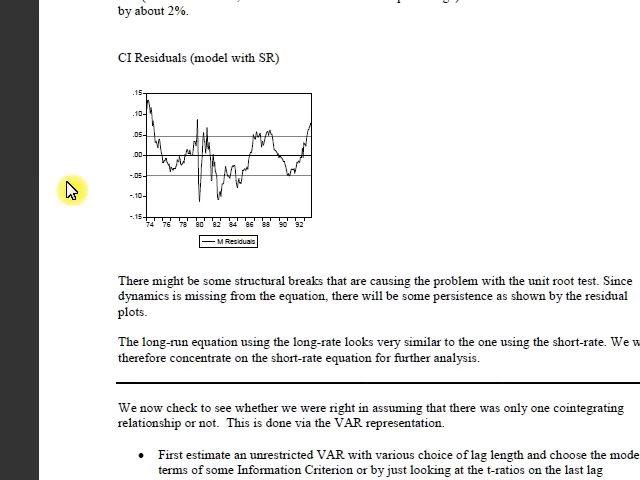
{"action": "scroll", "scroll_direction": "down", "scroll_amount": 3}
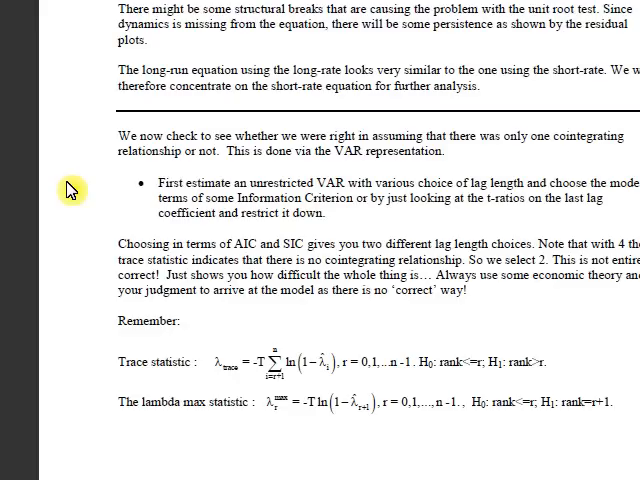
{"action": "scroll", "scroll_direction": "up", "scroll_amount": 3}
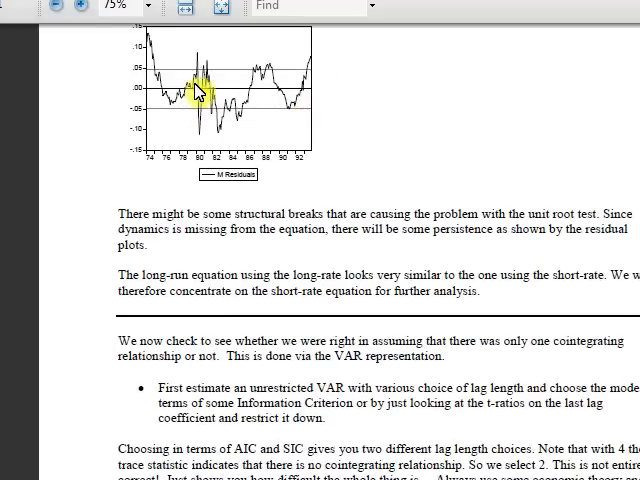
{"action": "mouse_move", "coordinate": [228, 330]}
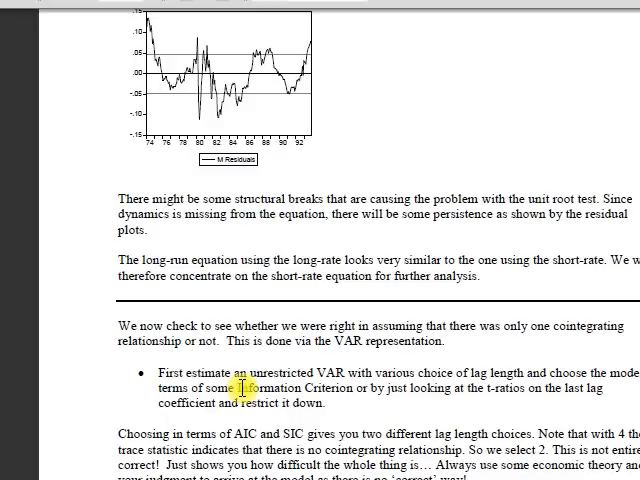
{"action": "scroll", "scroll_direction": "down", "scroll_amount": 3}
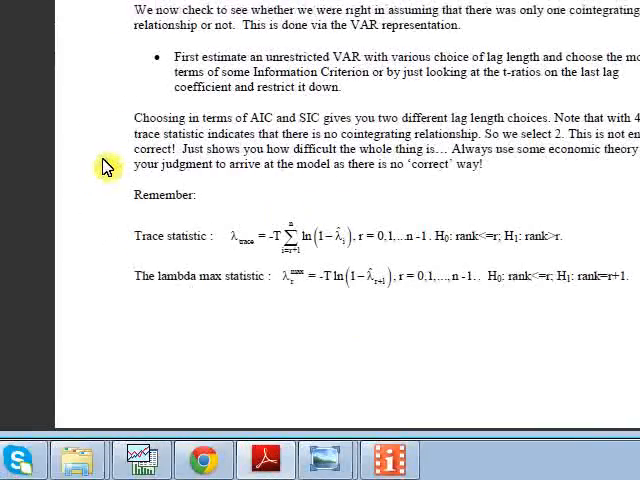
{"action": "scroll", "scroll_direction": "down", "scroll_amount": 3}
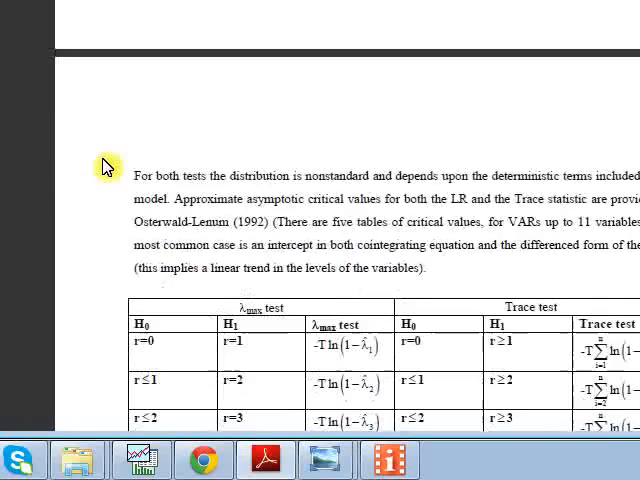
{"action": "scroll", "scroll_direction": "down", "scroll_amount": 3}
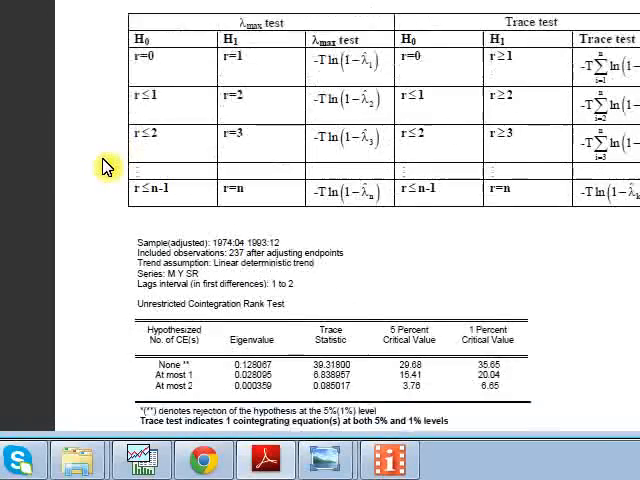
{"action": "scroll", "scroll_direction": "down", "scroll_amount": 3}
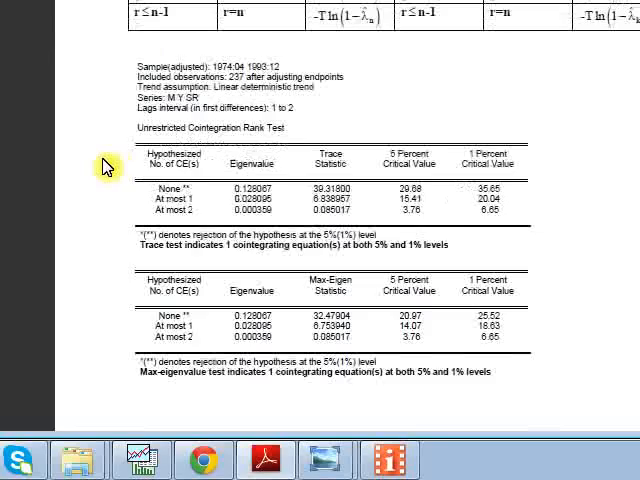
{"action": "mouse_move", "coordinate": [150, 456]}
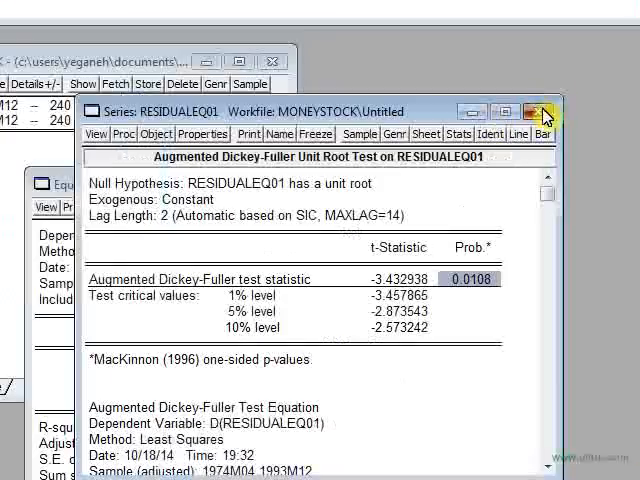
- Close the residual ADF results, select the johansen object and show the Quick menu
{"action": "left_click", "coordinate": [530, 112]}
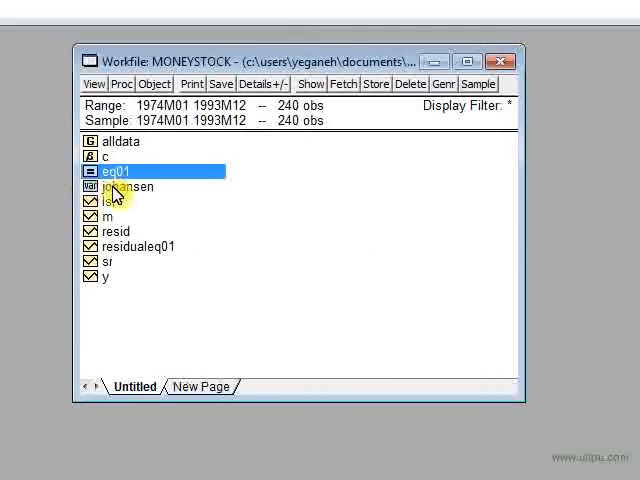
{"action": "left_click", "coordinate": [128, 188]}
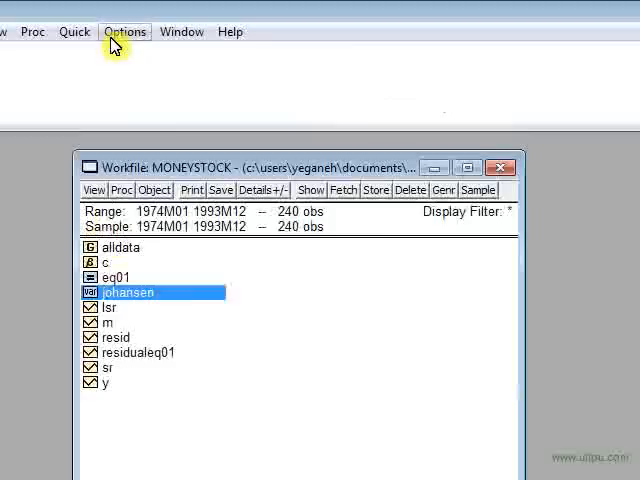
{"action": "left_click", "coordinate": [74, 32]}
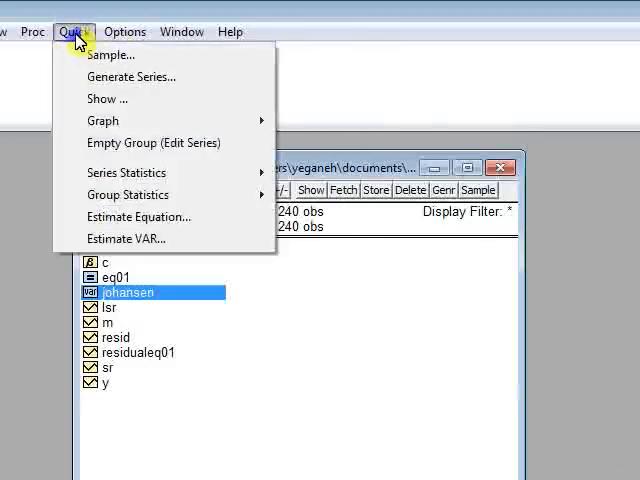
{"action": "mouse_move", "coordinate": [128, 216]}
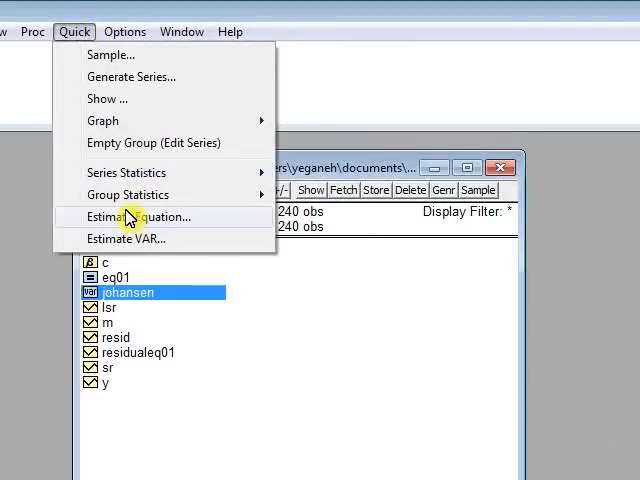
- Start a VAR specification with endogenous variables m y sr
{"action": "left_click", "coordinate": [124, 238]}
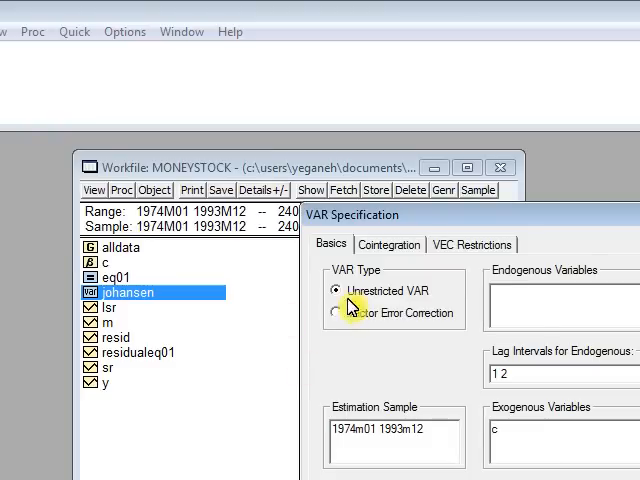
{"action": "mouse_move", "coordinate": [482, 300]}
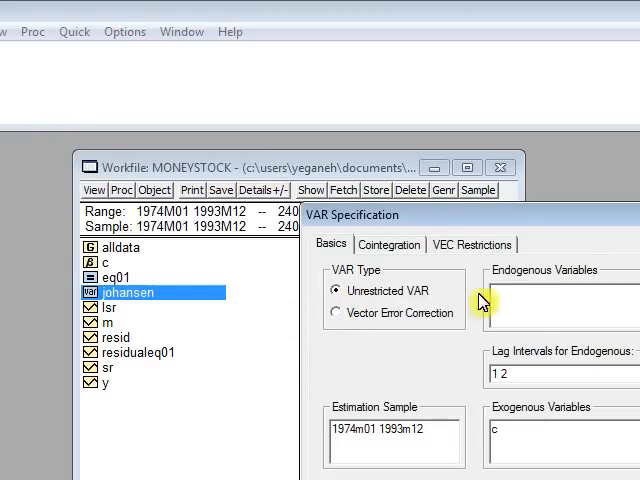
{"action": "left_click", "coordinate": [510, 292]}
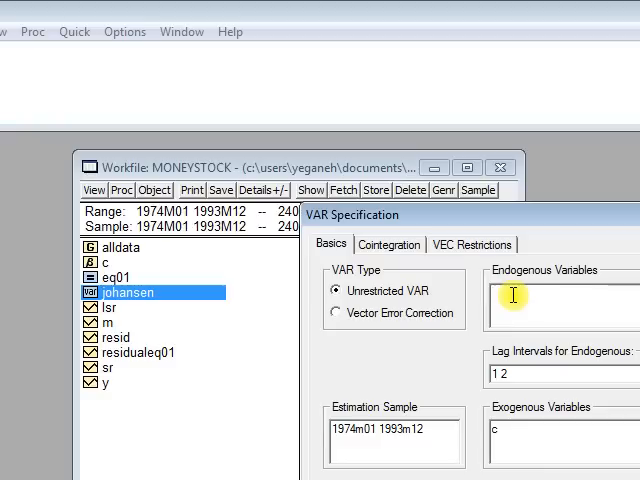
{"action": "type", "text": "m"}
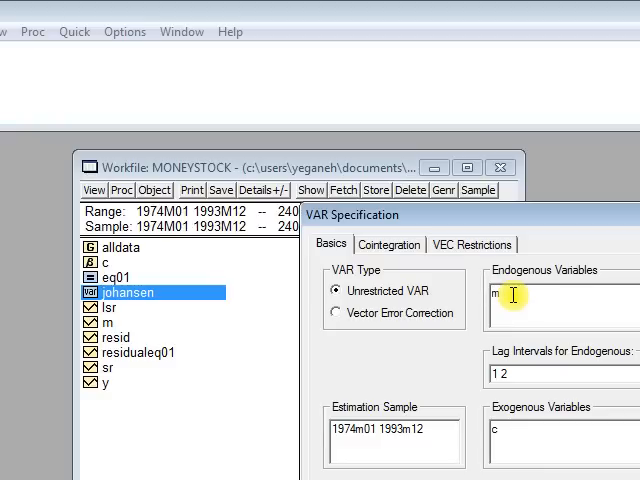
{"action": "type", "text": "y"}
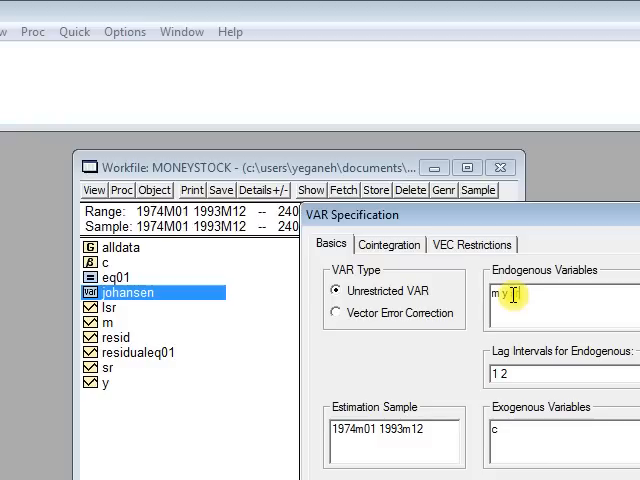
{"action": "type", "text": "sr"}
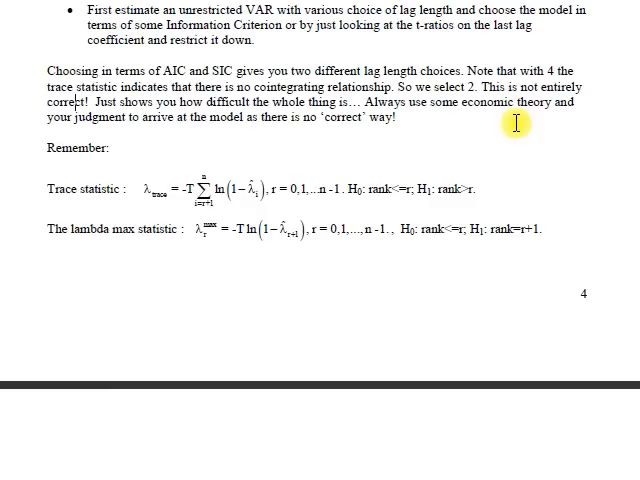
{"action": "mouse_move", "coordinate": [270, 360]}
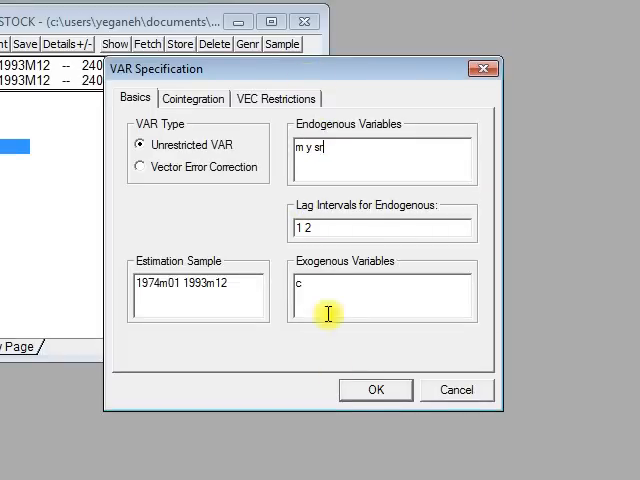
- Estimate the unrestricted VAR of M, Y, SR with lags 1 to 2 and show its View menu
{"action": "left_click", "coordinate": [376, 388]}
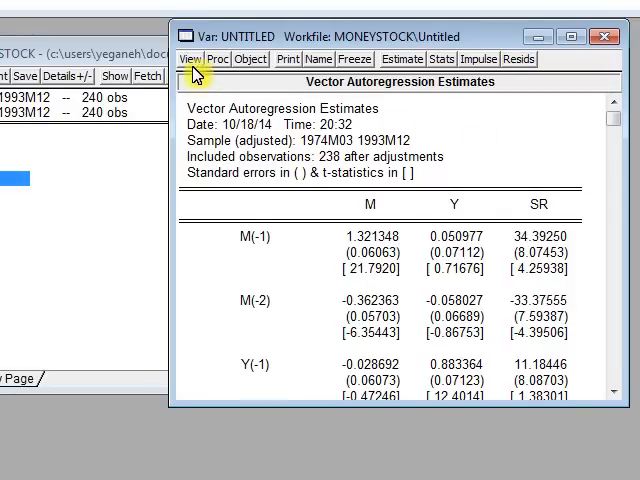
{"action": "left_click", "coordinate": [188, 60]}
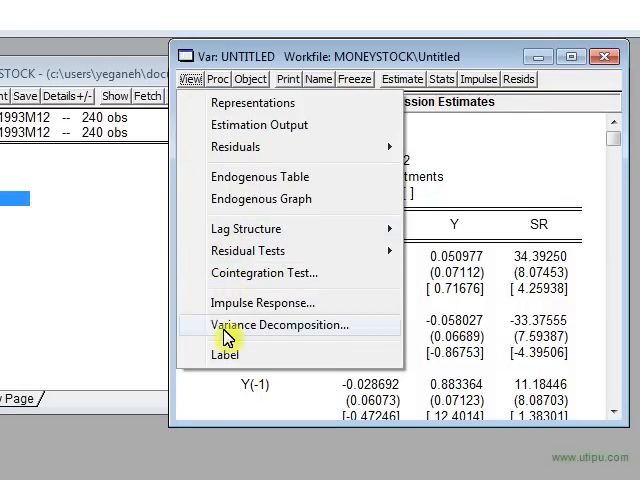
- Bring up the Johansen Cointegration Test dialog for the VAR with lags 1 2
{"action": "left_click", "coordinate": [264, 272]}
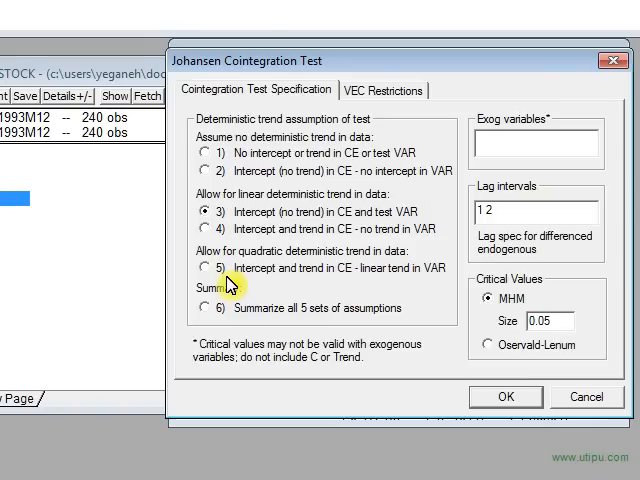
{"action": "mouse_move", "coordinate": [456, 164]}
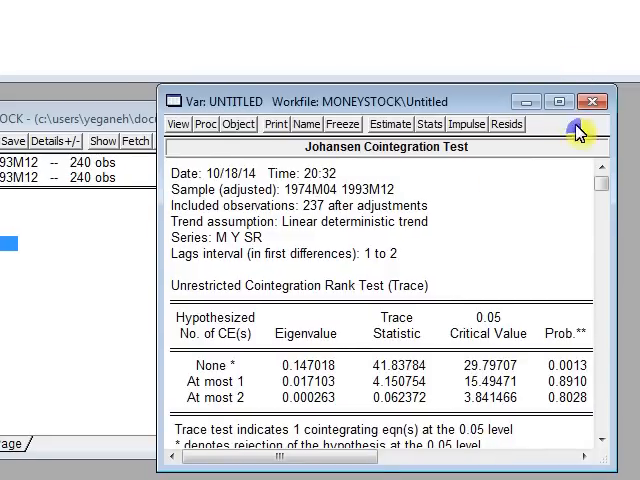
{"action": "mouse_move", "coordinate": [460, 376]}
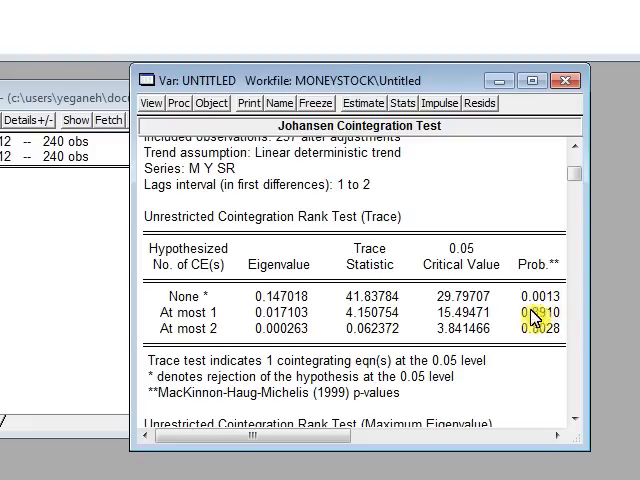
{"action": "mouse_move", "coordinate": [536, 316]}
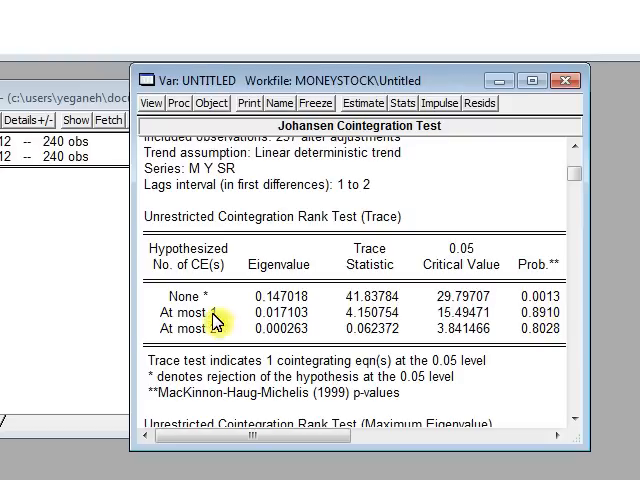
{"action": "mouse_move", "coordinate": [164, 376]}
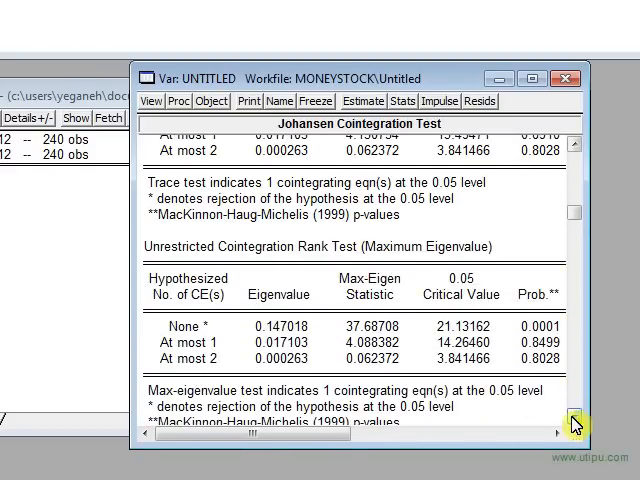
{"action": "mouse_move", "coordinate": [500, 392]}
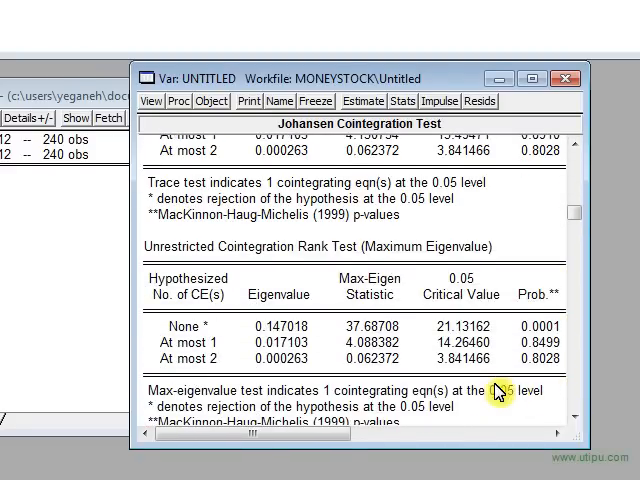
{"action": "mouse_move", "coordinate": [172, 404]}
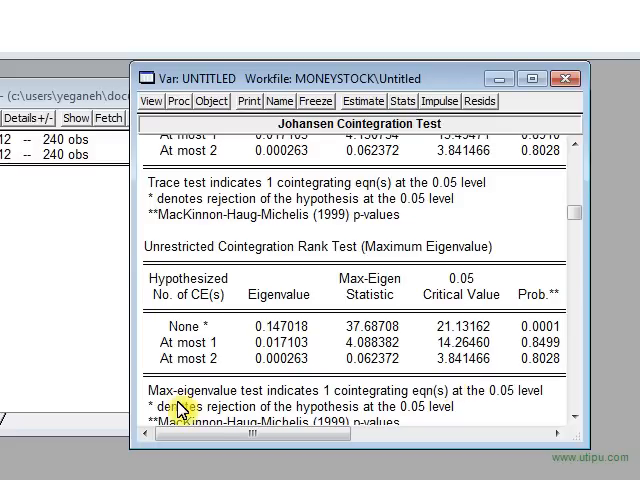
{"action": "mouse_move", "coordinate": [408, 392]}
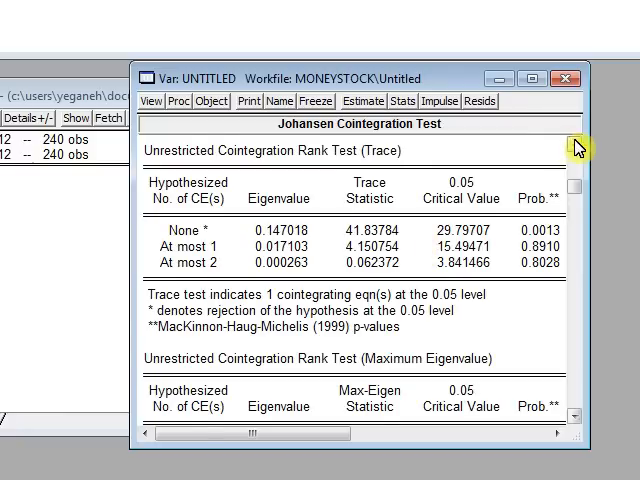
- Run the Johansen cointegration test on M, Y, SR with lag interval 1 2
{"action": "scroll", "scroll_direction": "up", "scroll_amount": 3}
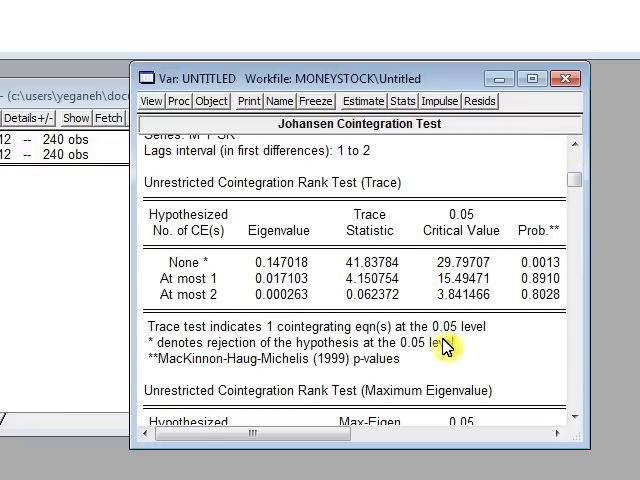
{"action": "mouse_move", "coordinate": [428, 388]}
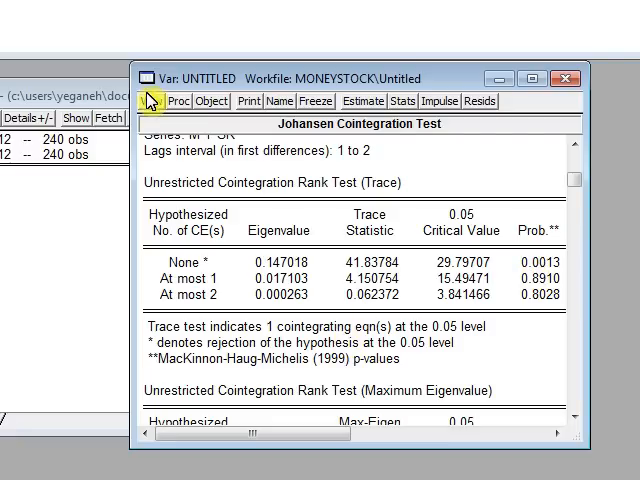
{"action": "left_click", "coordinate": [156, 100]}
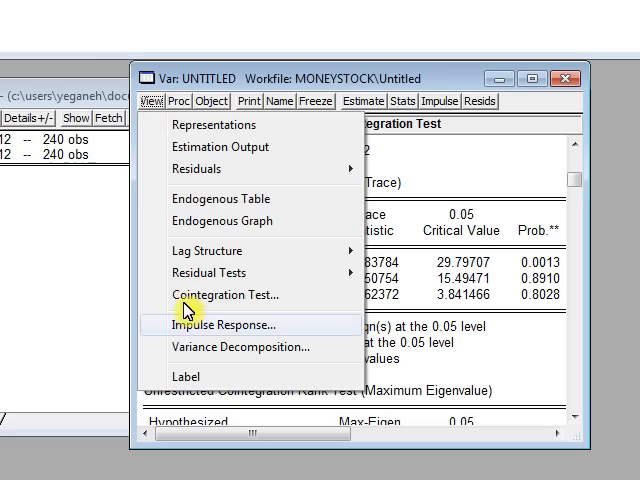
{"action": "left_click", "coordinate": [226, 292]}
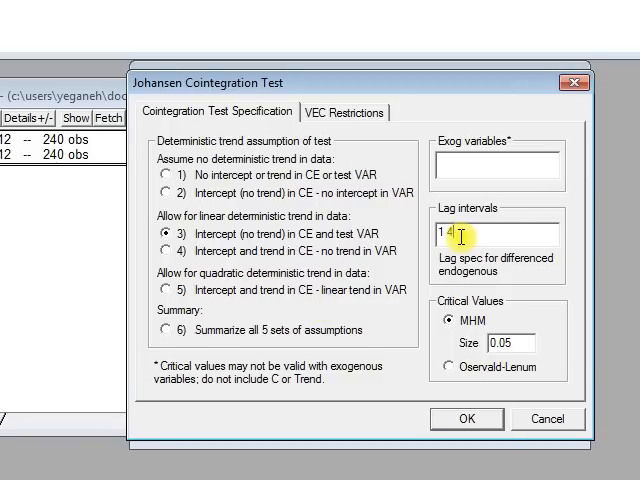
{"action": "left_click", "coordinate": [466, 418]}
{"action": "type", "text": "2"}
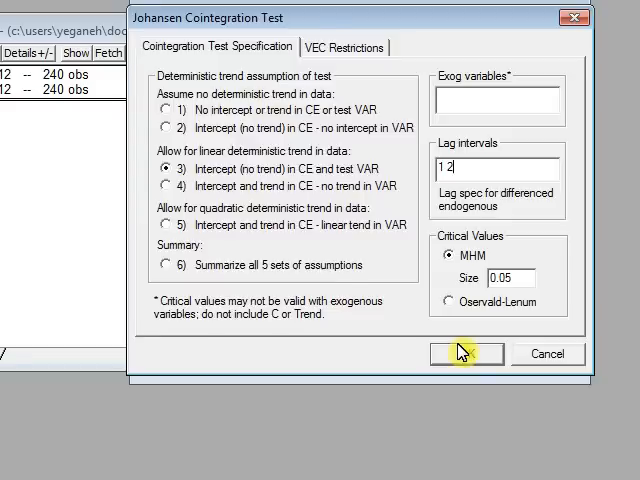
{"action": "left_click", "coordinate": [464, 352]}
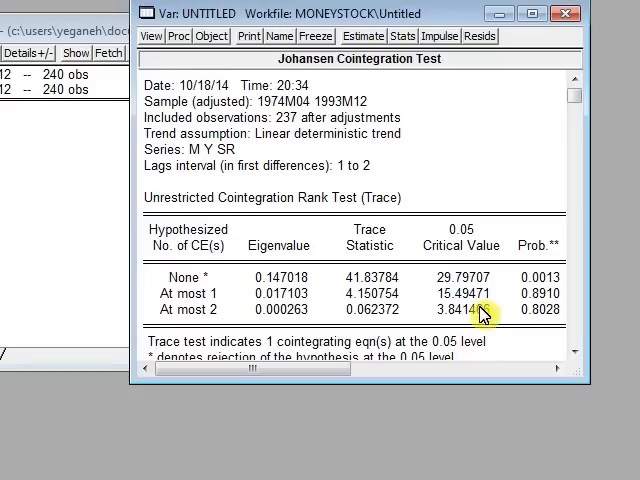
{"action": "mouse_move", "coordinate": [198, 178]}
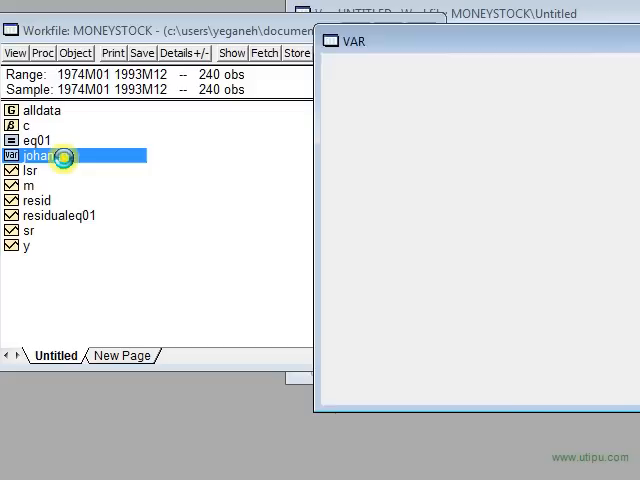
- Run the Johansen cointegration test on the johansen VAR with default specification and lags 1 2
{"action": "left_click", "coordinate": [338, 64]}
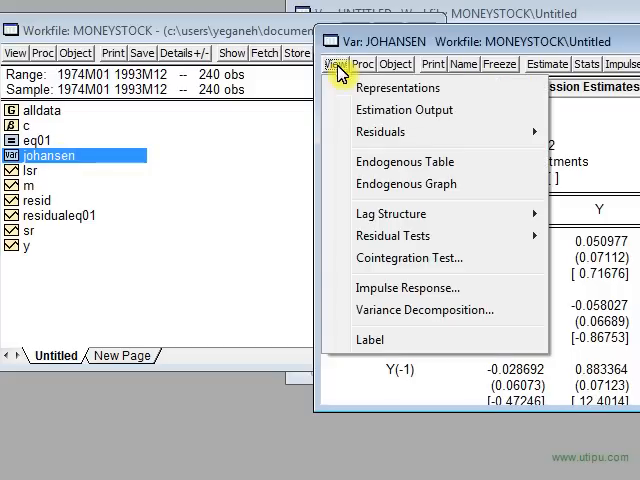
{"action": "mouse_move", "coordinate": [410, 258]}
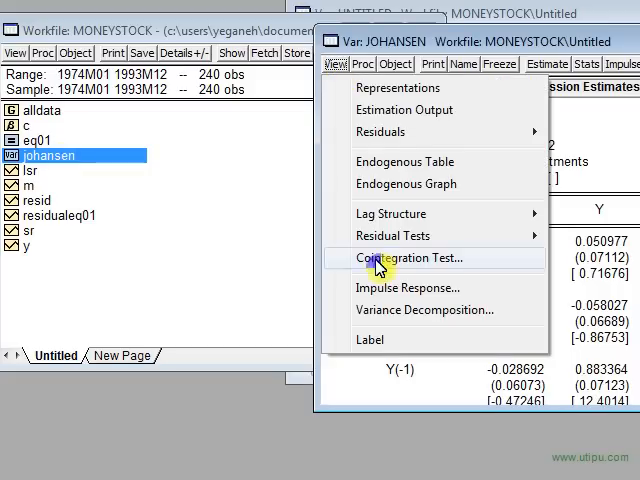
{"action": "left_click", "coordinate": [410, 258]}
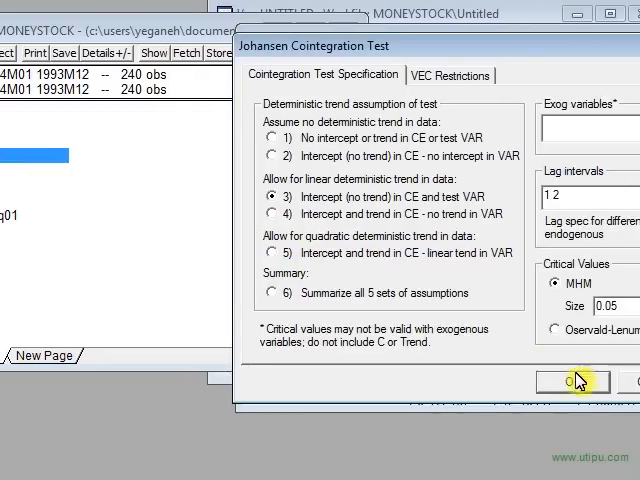
{"action": "left_click", "coordinate": [570, 380]}
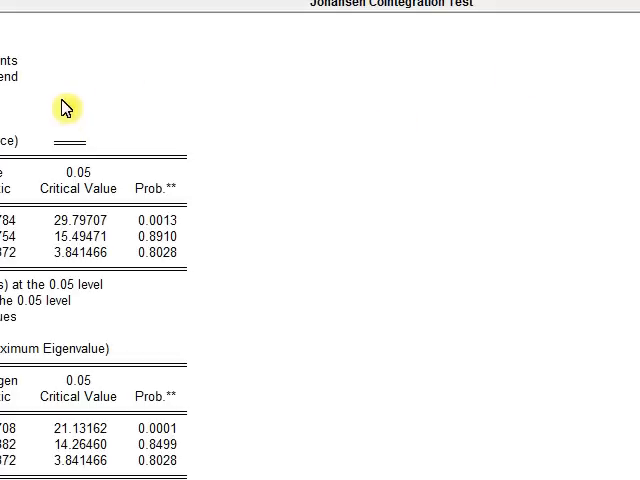
{"action": "scroll", "scroll_direction": "down", "scroll_amount": 3}
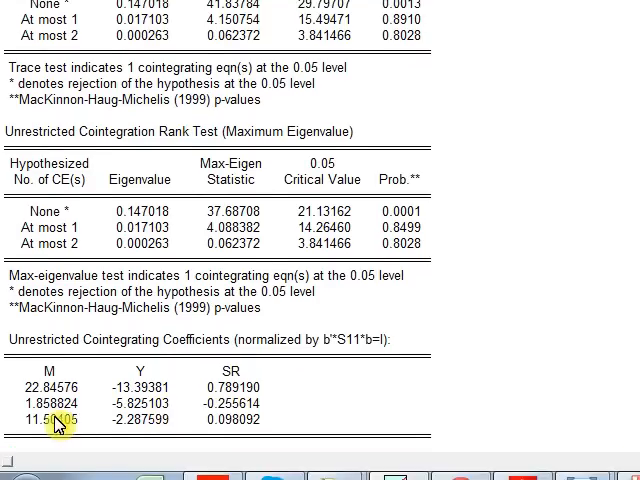
{"action": "scroll", "scroll_direction": "up", "scroll_amount": 3}
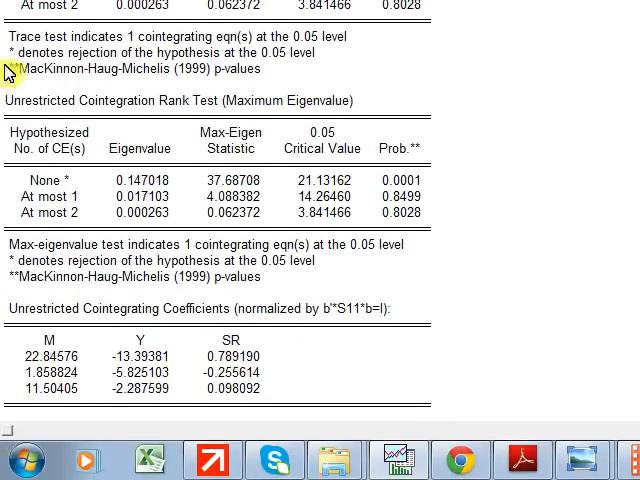
{"action": "scroll", "scroll_direction": "up", "scroll_amount": 3}
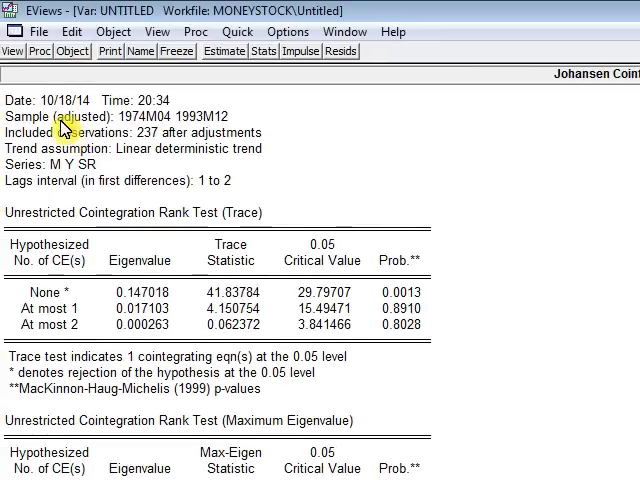
{"action": "mouse_move", "coordinate": [56, 246]}
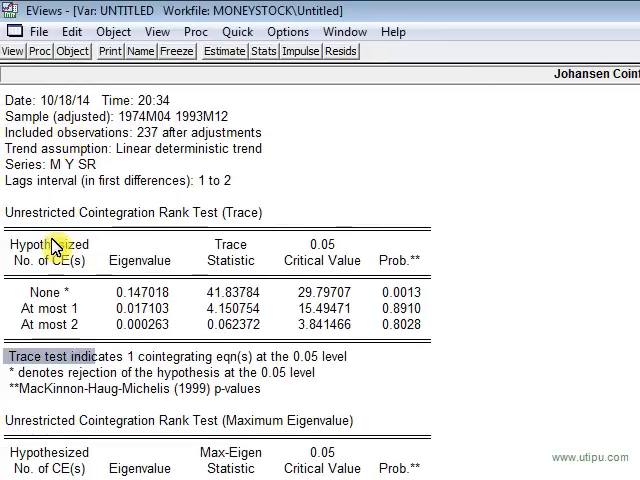
{"action": "scroll", "scroll_direction": "down", "scroll_amount": 3}
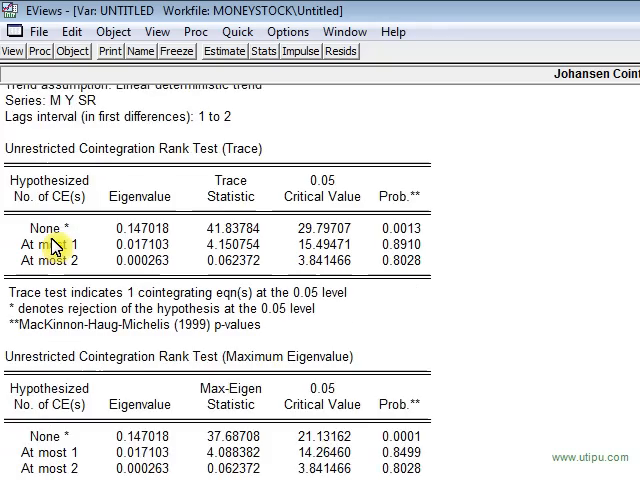
{"action": "scroll", "scroll_direction": "down", "scroll_amount": 3}
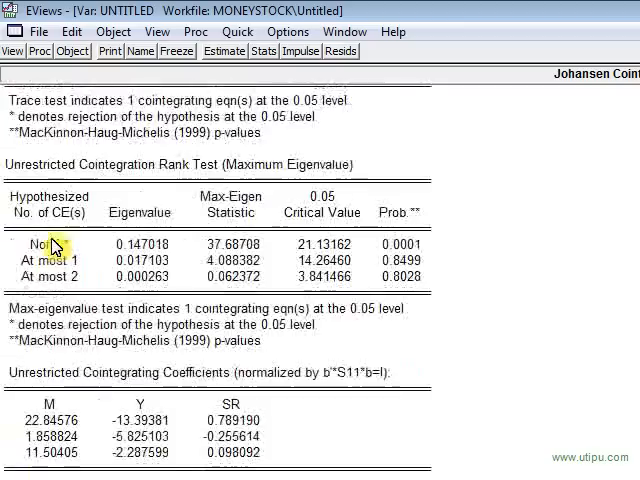
{"action": "scroll", "scroll_direction": "down", "scroll_amount": 3}
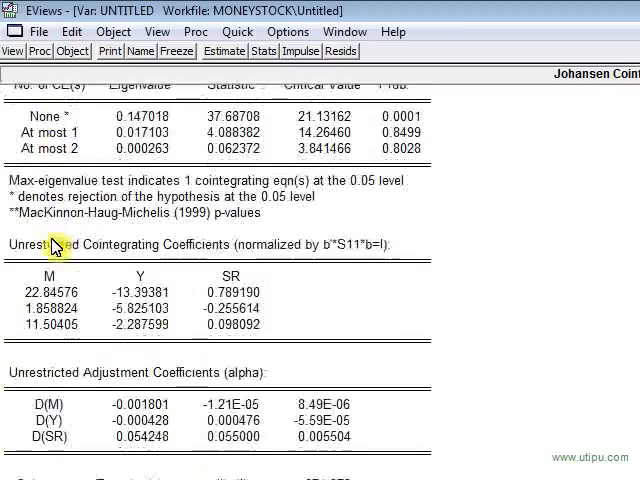
{"action": "scroll", "scroll_direction": "down", "scroll_amount": 3}
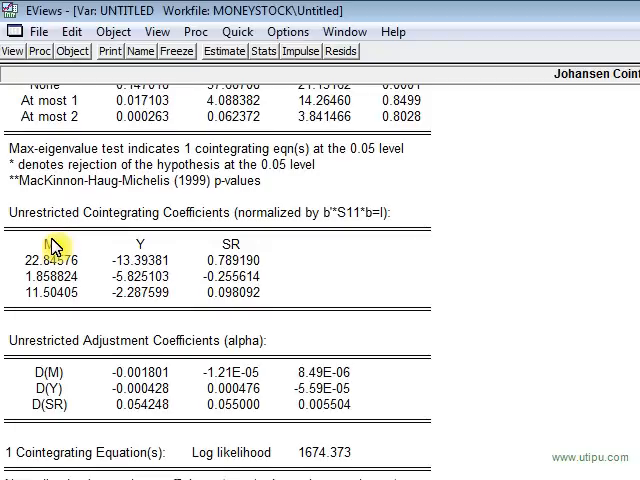
{"action": "scroll", "scroll_direction": "down", "scroll_amount": 3}
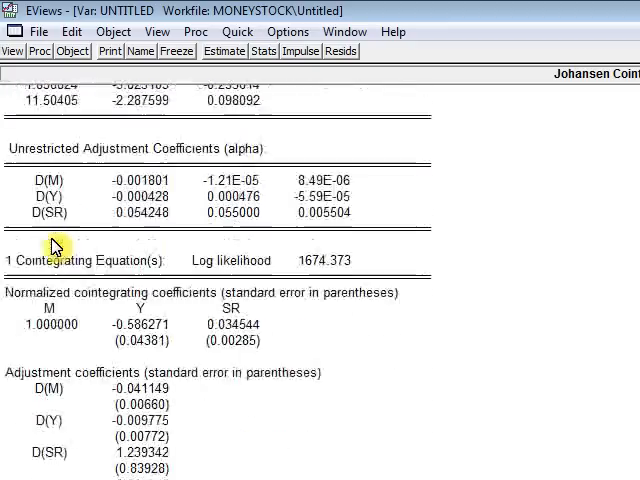
{"action": "scroll", "scroll_direction": "down", "scroll_amount": 3}
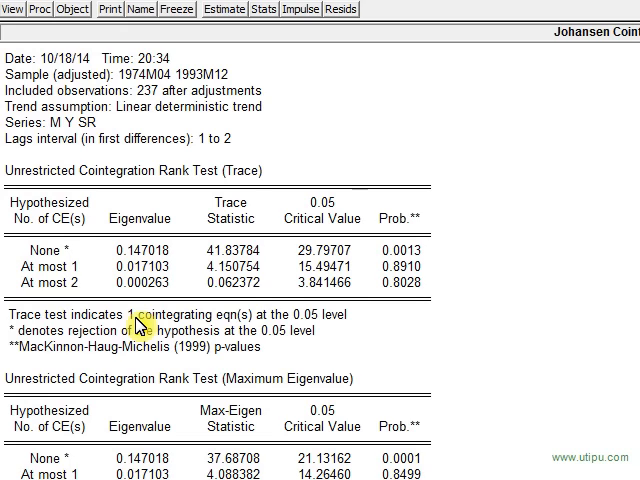
{"action": "scroll", "scroll_direction": "down", "scroll_amount": 3}
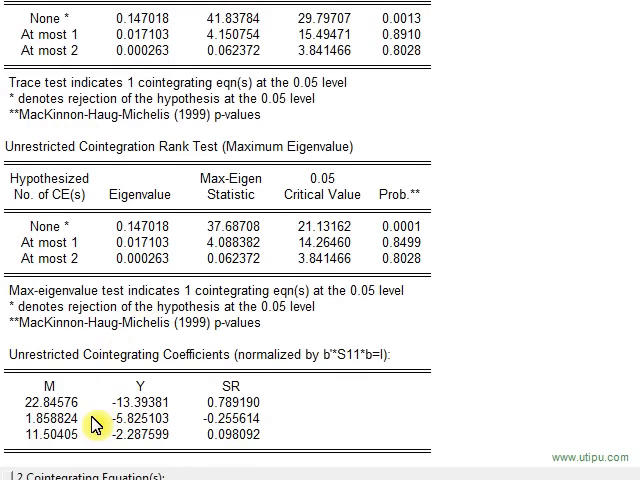
{"action": "scroll", "scroll_direction": "down", "scroll_amount": 3}
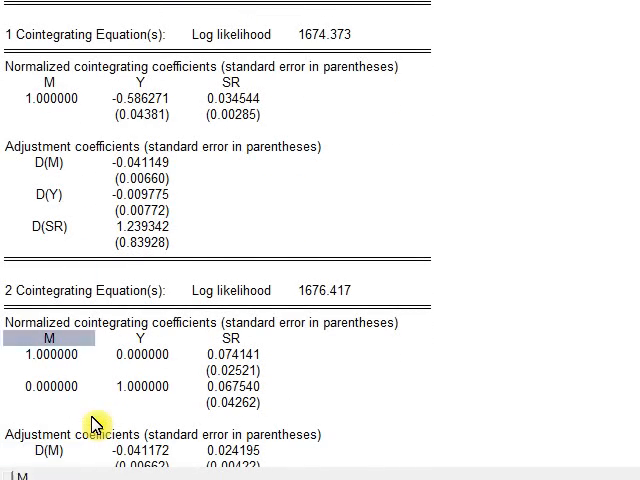
{"action": "scroll", "scroll_direction": "up", "scroll_amount": 3}
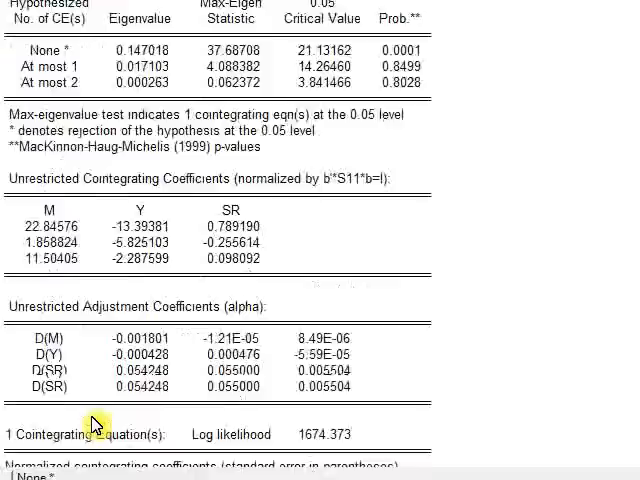
{"action": "scroll", "scroll_direction": "up", "scroll_amount": 3}
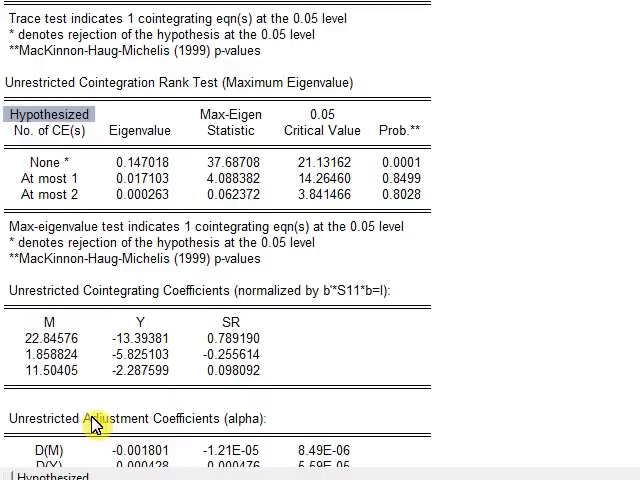
{"action": "left_click", "coordinate": [48, 194]}
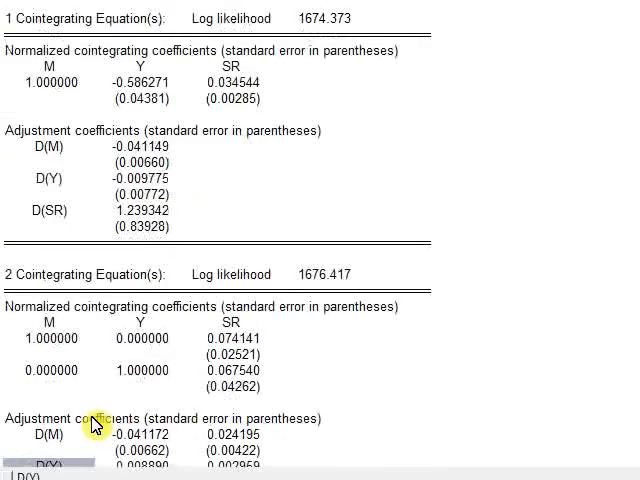
{"action": "scroll", "scroll_direction": "down", "scroll_amount": 3}
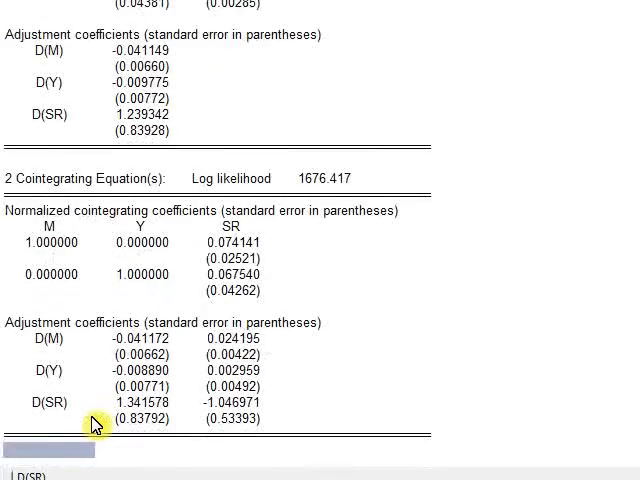
{"action": "scroll", "scroll_direction": "up", "scroll_amount": 3}
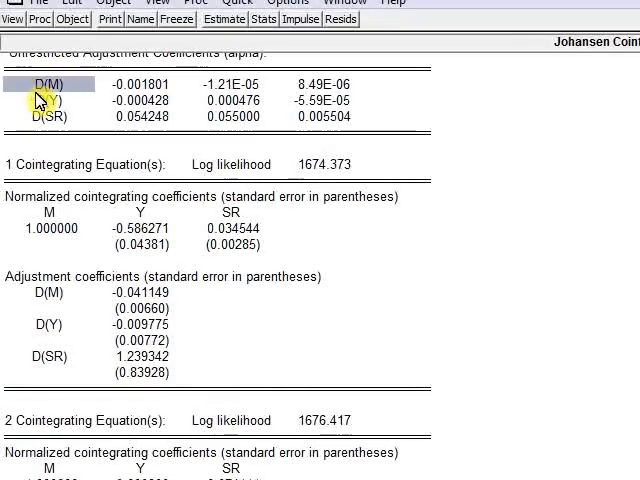
{"action": "mouse_move", "coordinate": [50, 228]}
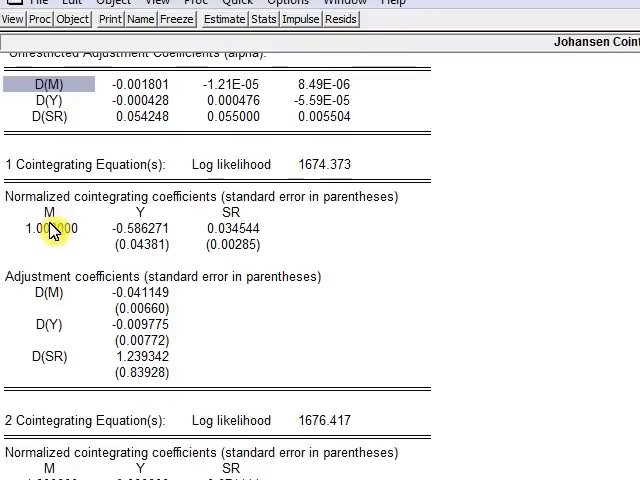
{"action": "mouse_move", "coordinate": [140, 216]}
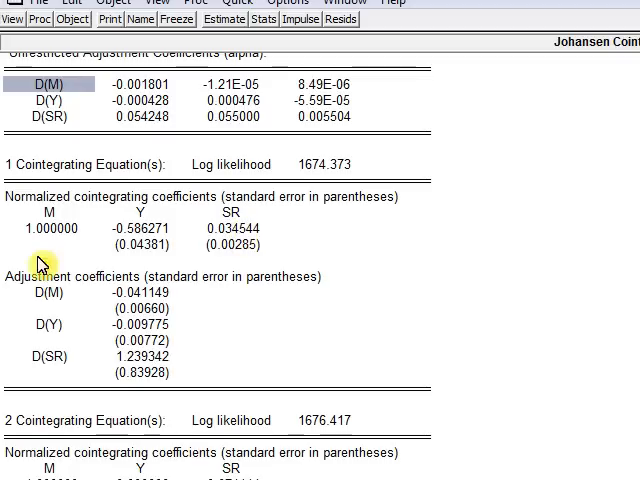
{"action": "mouse_move", "coordinate": [244, 216]}
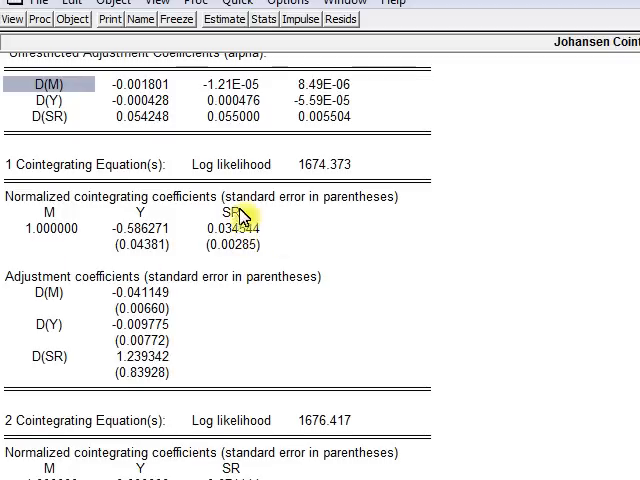
{"action": "mouse_move", "coordinate": [156, 284]}
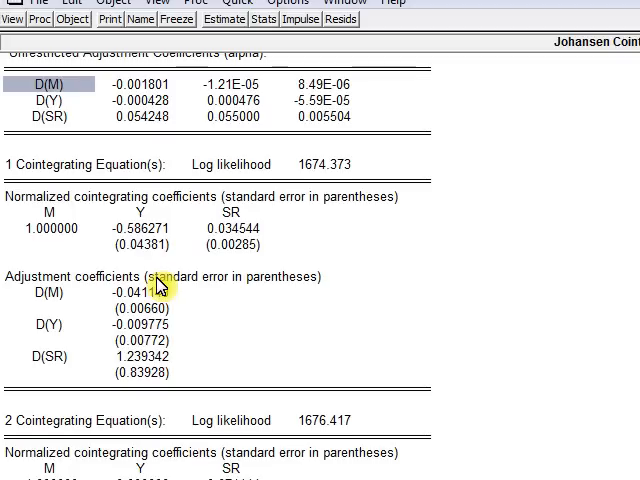
{"action": "mouse_move", "coordinate": [436, 68]}
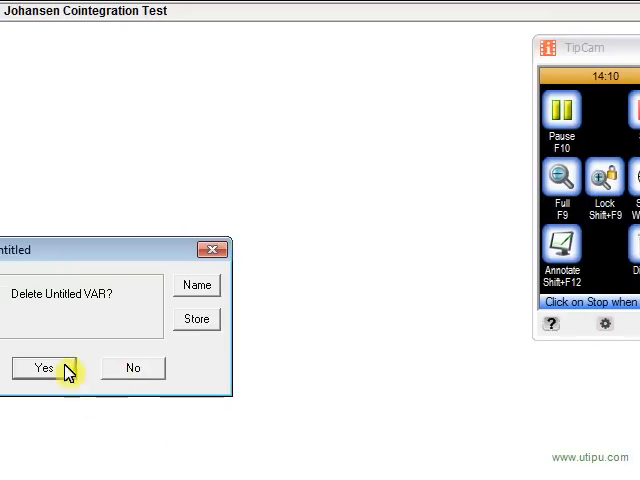
- Confirm deleting the untitled VAR so the EQ01 least squares output reappears
{"action": "left_click", "coordinate": [42, 368]}
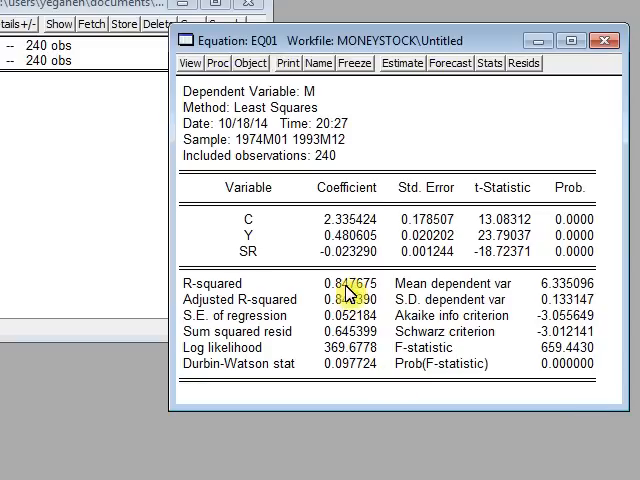
{"action": "mouse_move", "coordinate": [390, 256]}
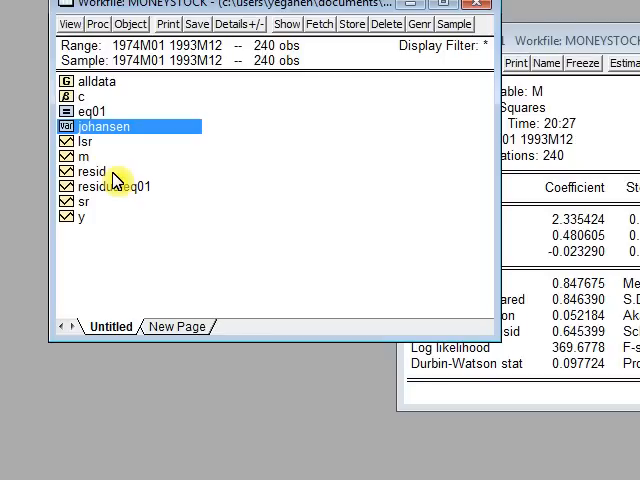
{"action": "mouse_move", "coordinate": [316, 224]}
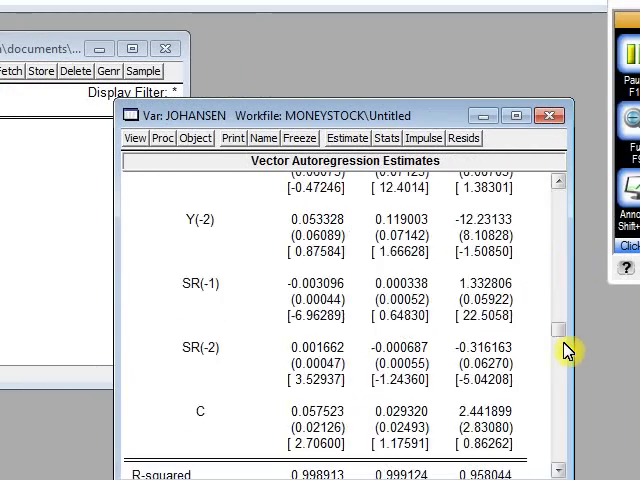
- Scroll through the reopened johansen VAR estimates for M, Y and SR
{"action": "scroll", "scroll_direction": "down", "scroll_amount": 3}
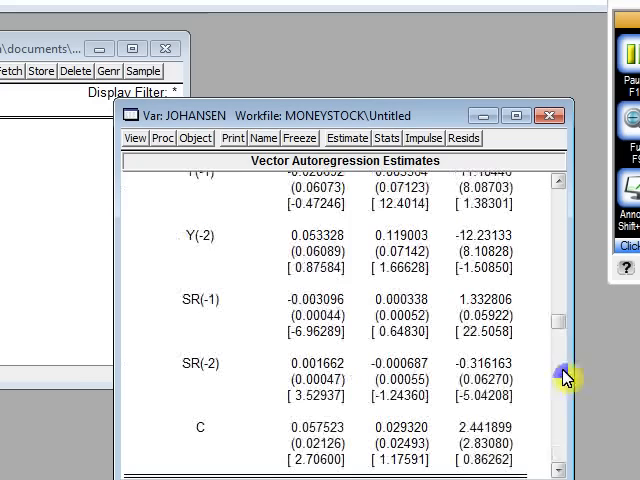
{"action": "left_click", "coordinate": [140, 138]}
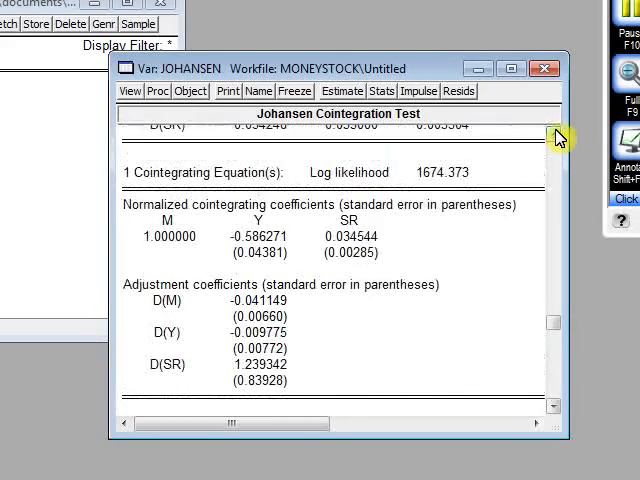
{"action": "mouse_move", "coordinate": [364, 270]}
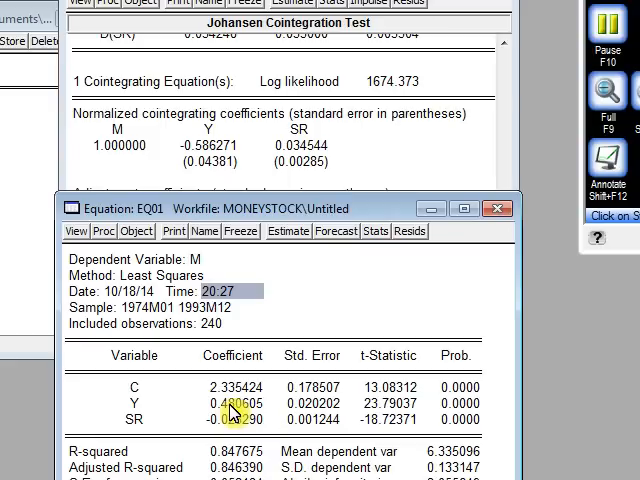
{"action": "mouse_move", "coordinate": [284, 176]}
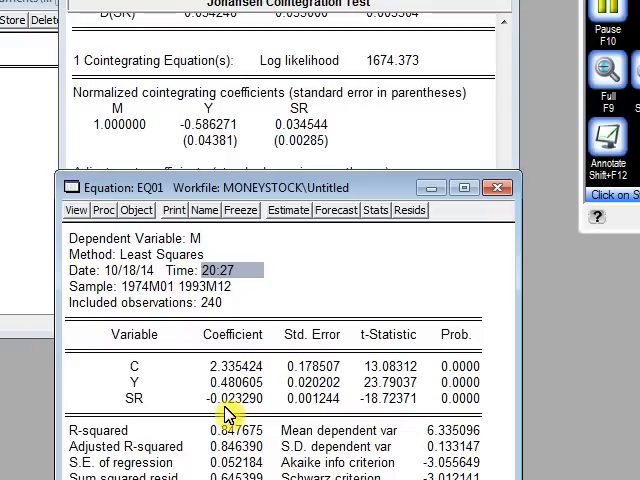
{"action": "mouse_move", "coordinate": [228, 228]}
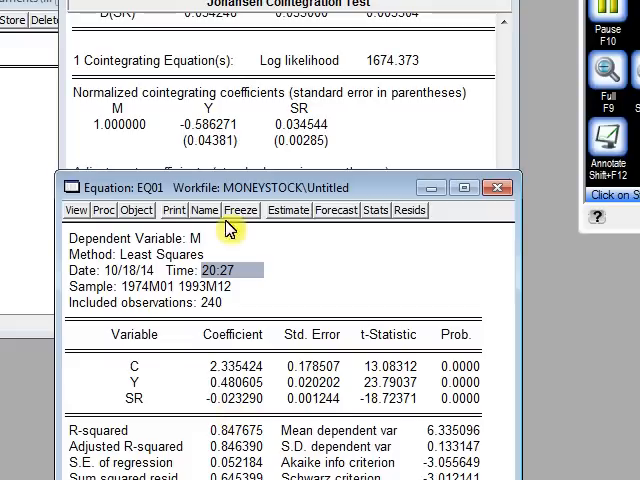
{"action": "mouse_move", "coordinate": [228, 140]}
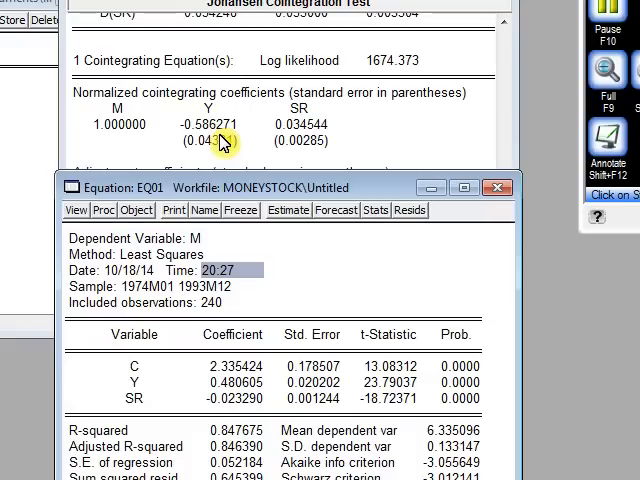
{"action": "mouse_move", "coordinate": [220, 164]}
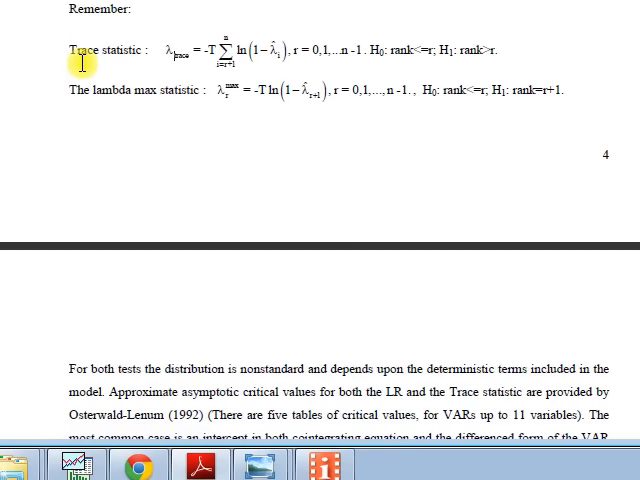
- Scroll the PDF past the Johansen test table to the cointegrating relationship m = 0.7100 y − 0.0334 sr
{"action": "scroll", "scroll_direction": "down", "scroll_amount": 3}
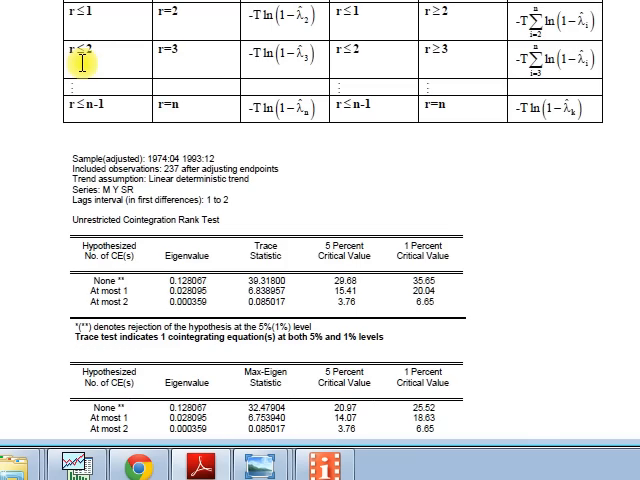
{"action": "scroll", "scroll_direction": "down", "scroll_amount": 3}
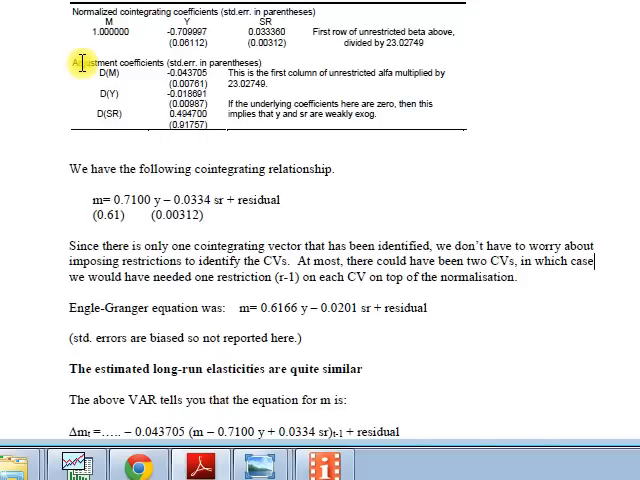
{"action": "scroll", "scroll_direction": "down", "scroll_amount": 3}
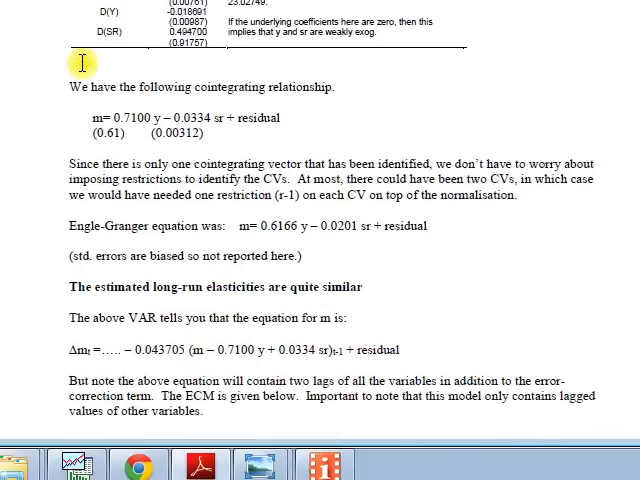
{"action": "mouse_move", "coordinate": [204, 112]}
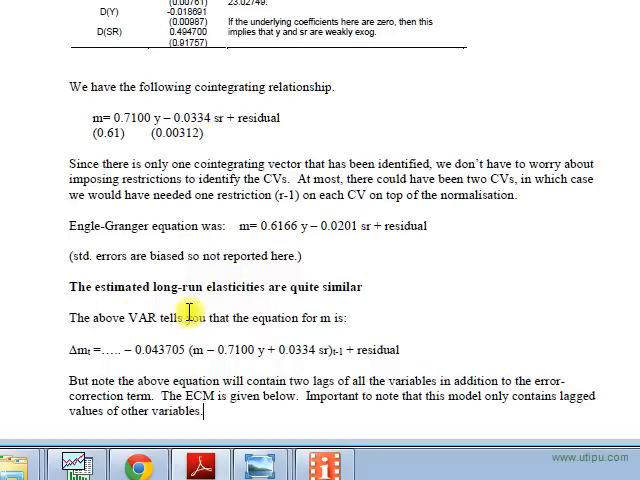
{"action": "mouse_move", "coordinate": [324, 304]}
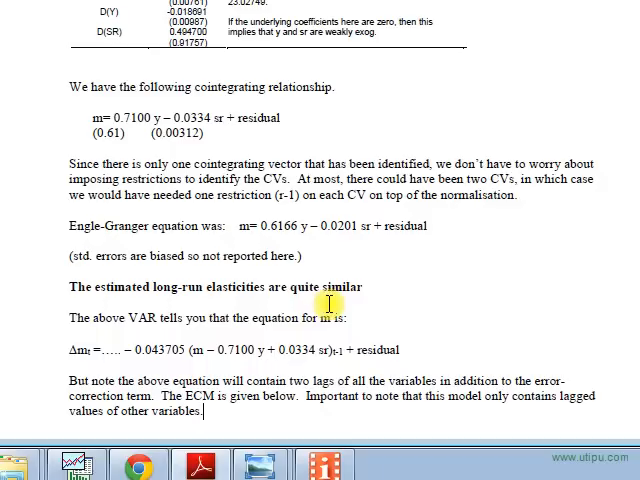
{"action": "mouse_move", "coordinate": [392, 302]}
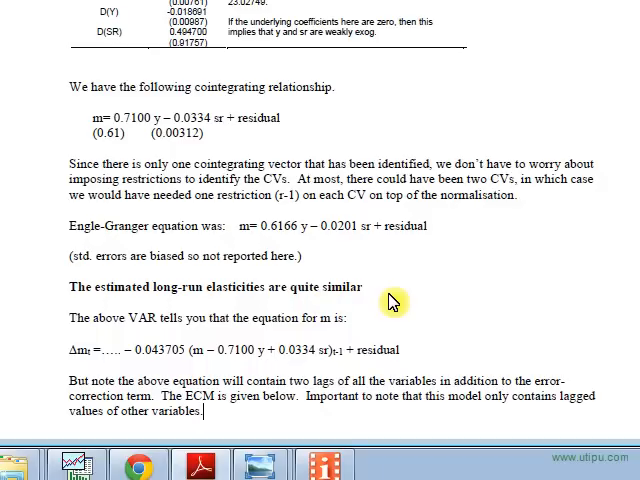
{"action": "mouse_move", "coordinate": [376, 292]}
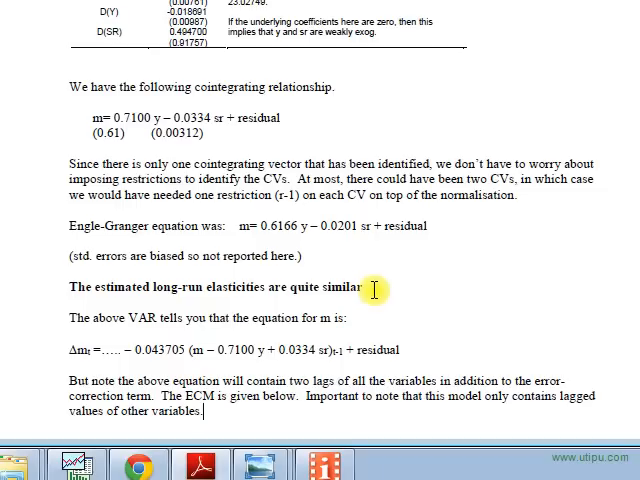
{"action": "mouse_move", "coordinate": [560, 274]}
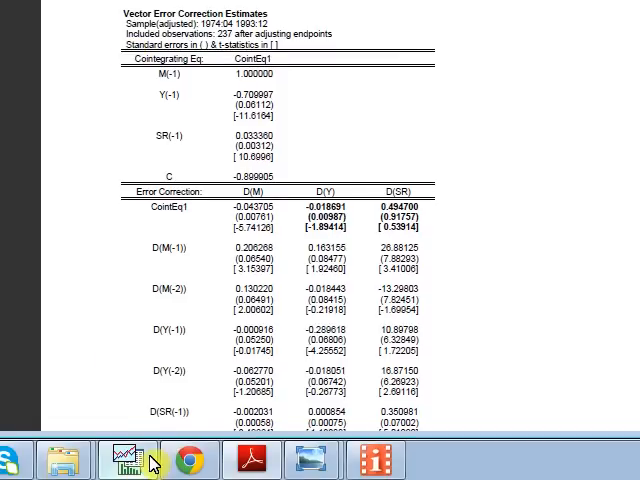
{"action": "mouse_move", "coordinate": [128, 458]}
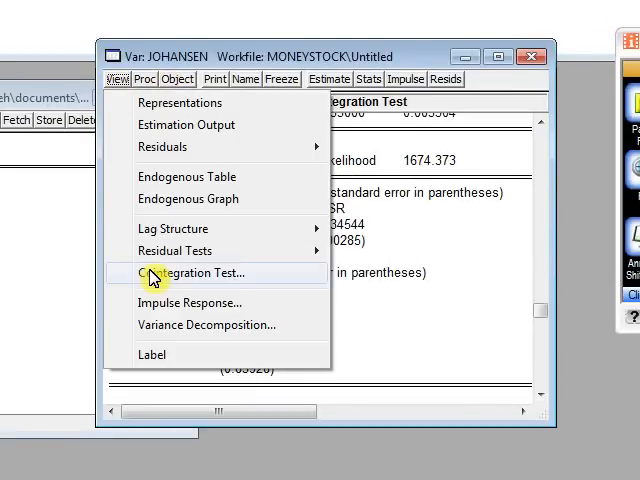
- Review the cointegration test specification options and close the dialog unchanged
{"action": "left_click", "coordinate": [190, 272]}
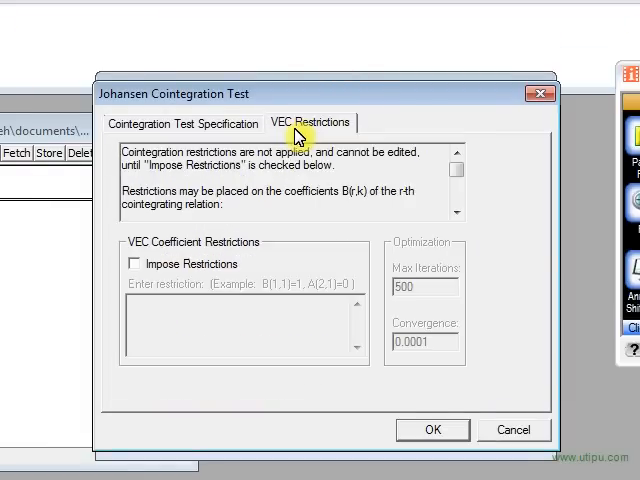
{"action": "left_click", "coordinate": [184, 122]}
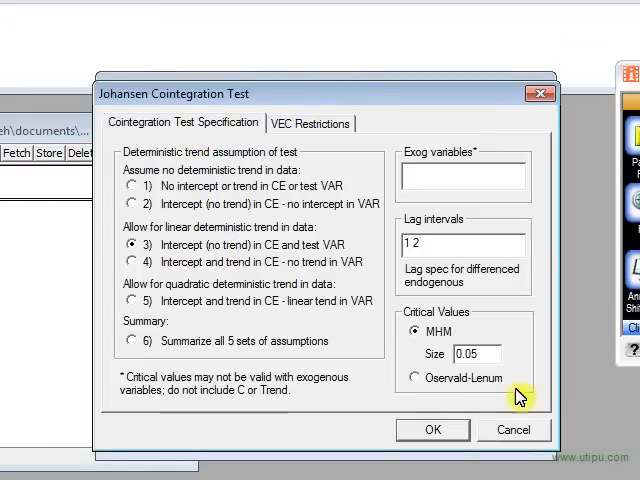
{"action": "left_click", "coordinate": [432, 428]}
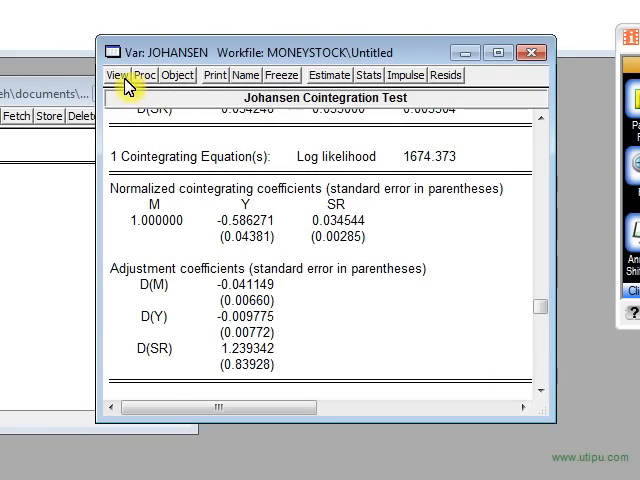
- Re-estimate the johansen VAR with unchanged settings to show its vector autoregression estimates
{"action": "left_click", "coordinate": [328, 76]}
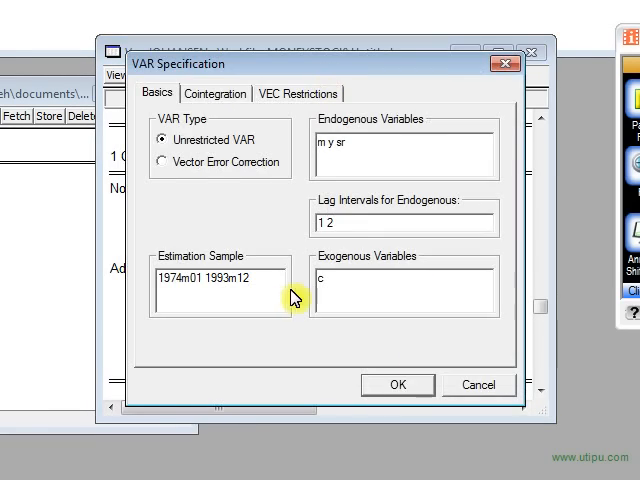
{"action": "left_click", "coordinate": [396, 384]}
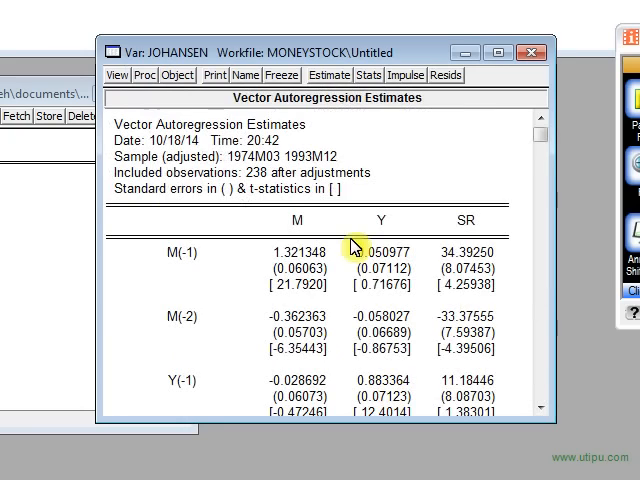
{"action": "mouse_move", "coordinate": [360, 284]}
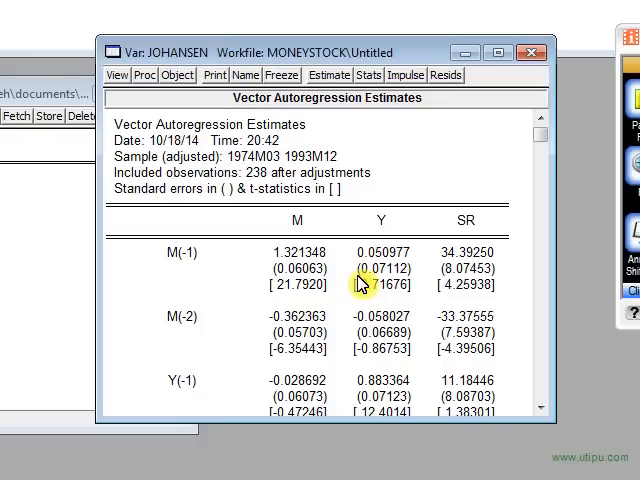
{"action": "mouse_move", "coordinate": [116, 76]}
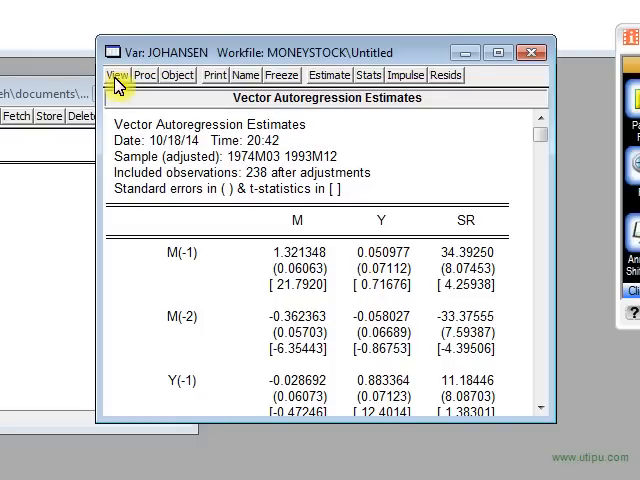
{"action": "left_click", "coordinate": [118, 76]}
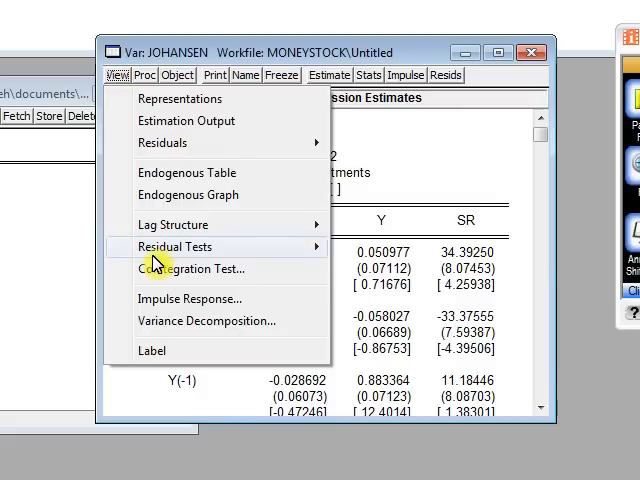
{"action": "mouse_move", "coordinate": [328, 76]}
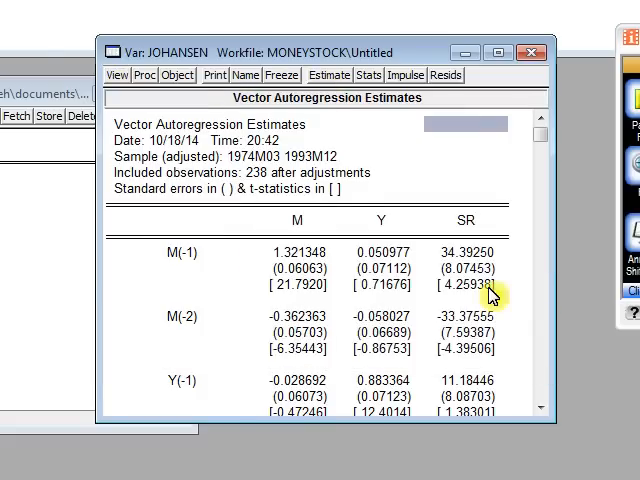
{"action": "mouse_move", "coordinate": [552, 328]}
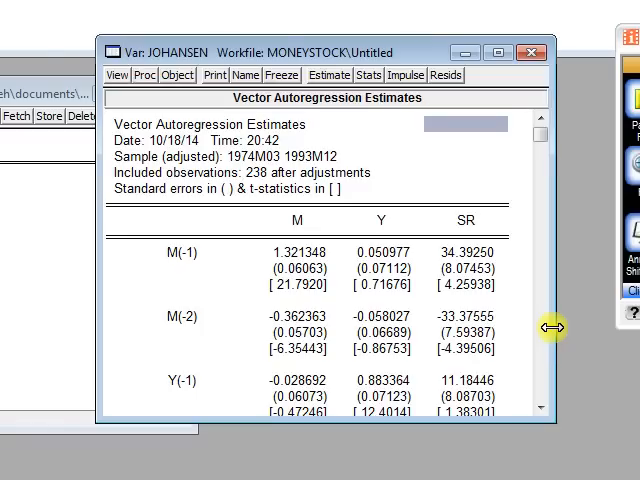
{"action": "mouse_move", "coordinate": [568, 312]}
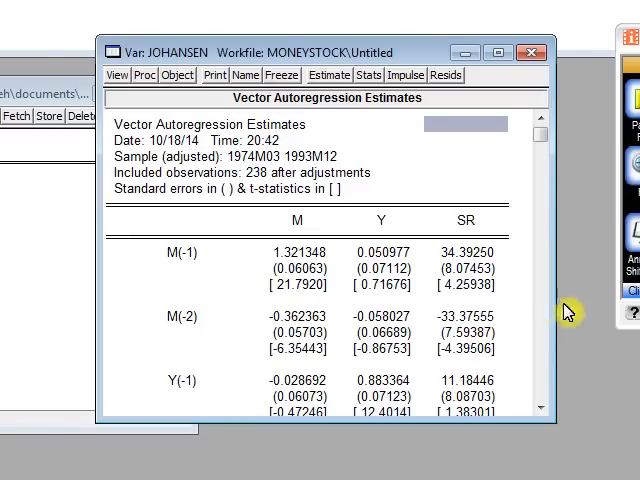